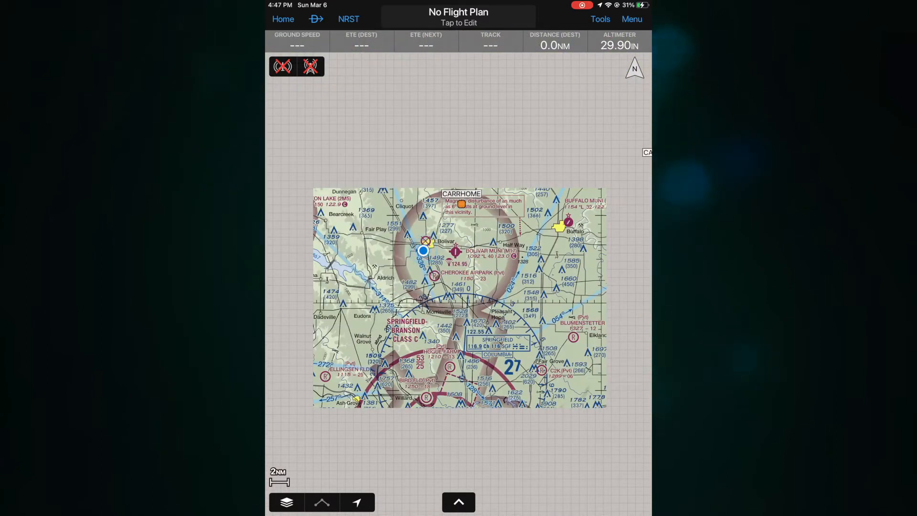
Show the map layer settings, viewing the Map/Chart choices and then the Overlays list
click(286, 501)
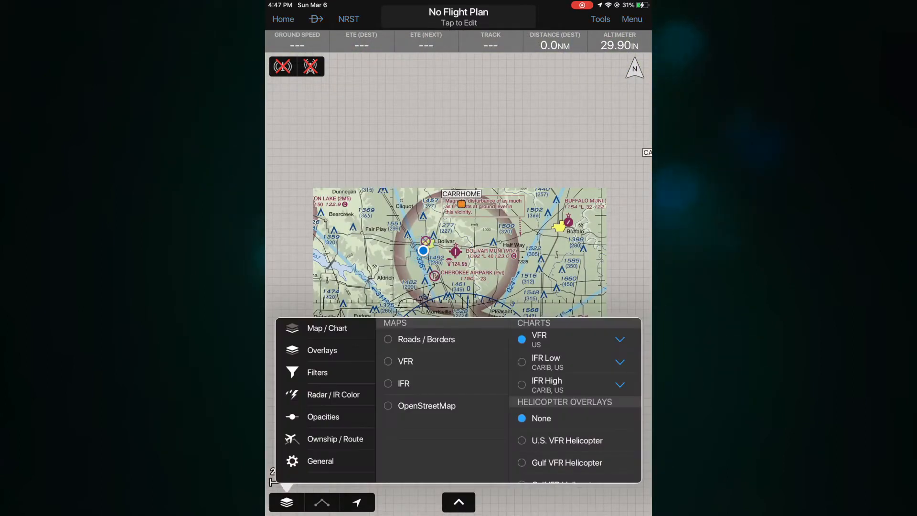
click(327, 328)
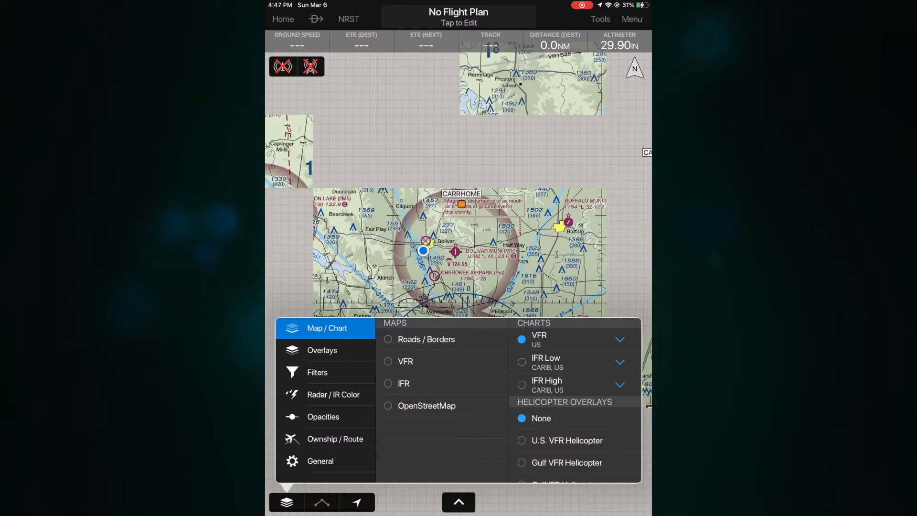
click(322, 350)
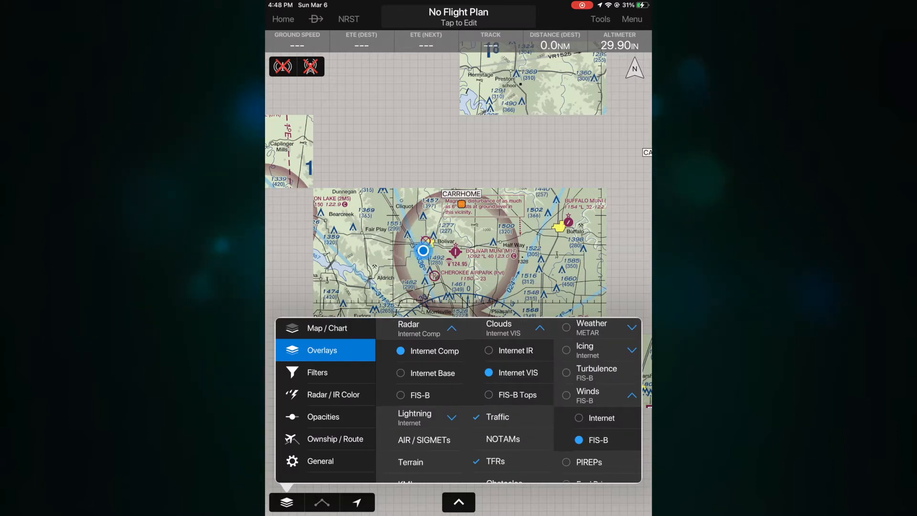
Display radar weather on the chart, then set the radar source to Internet Base and scroll the other overlays
click(400, 373)
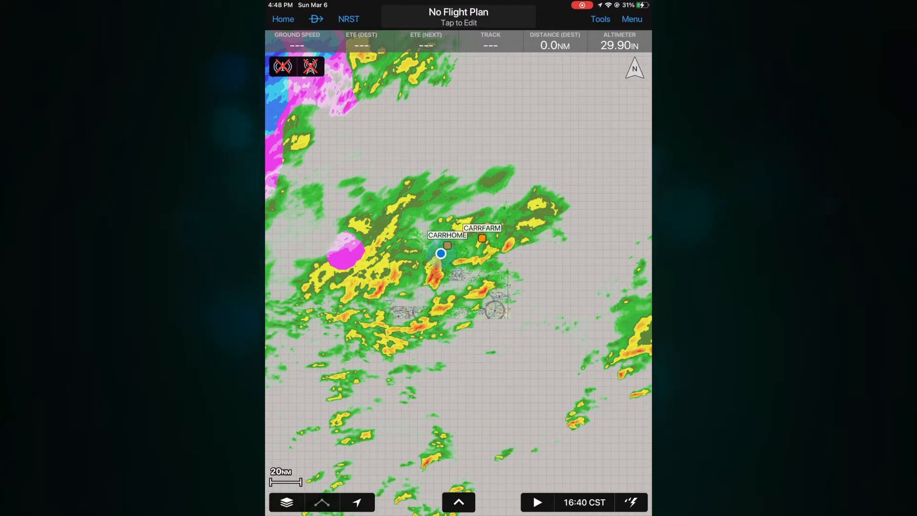
click(286, 502)
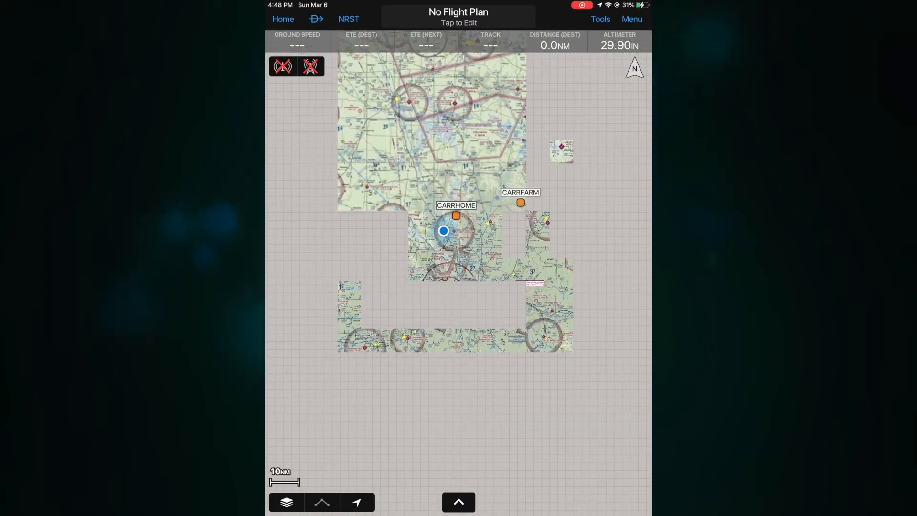
click(286, 502)
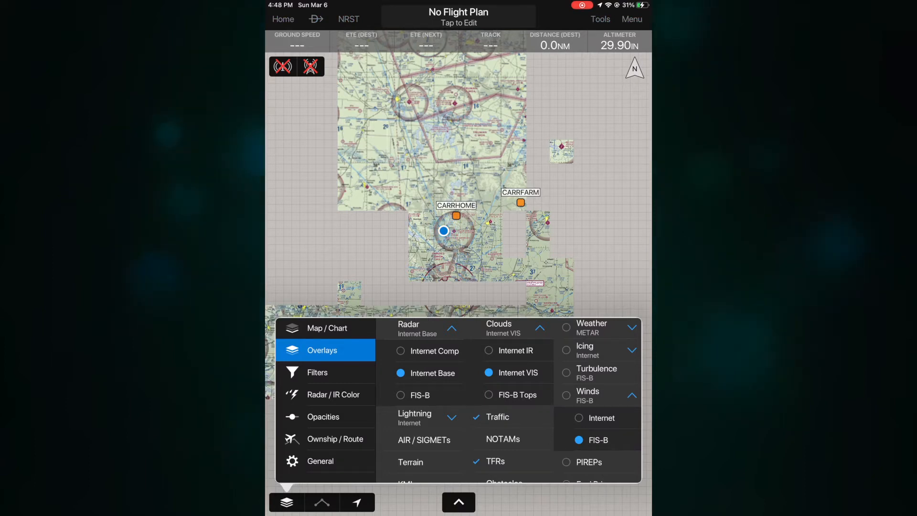
scroll(down, 3)
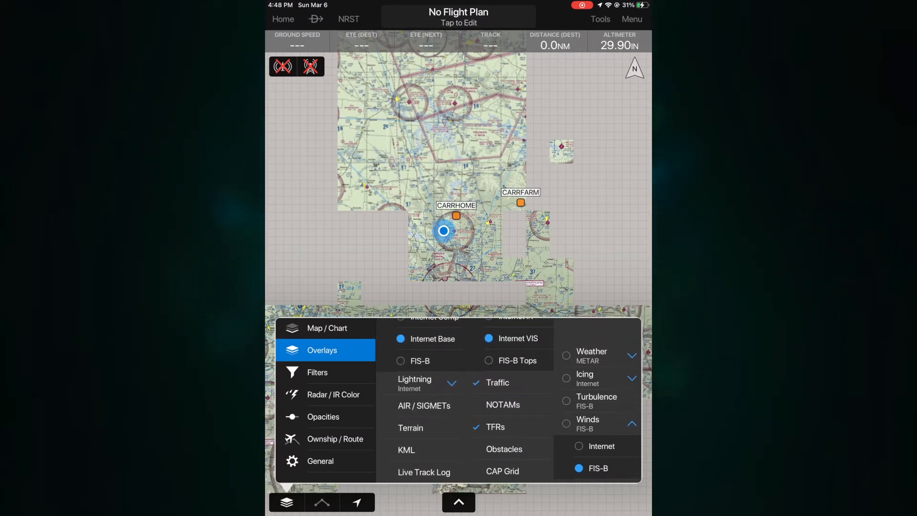
scroll(down, 3)
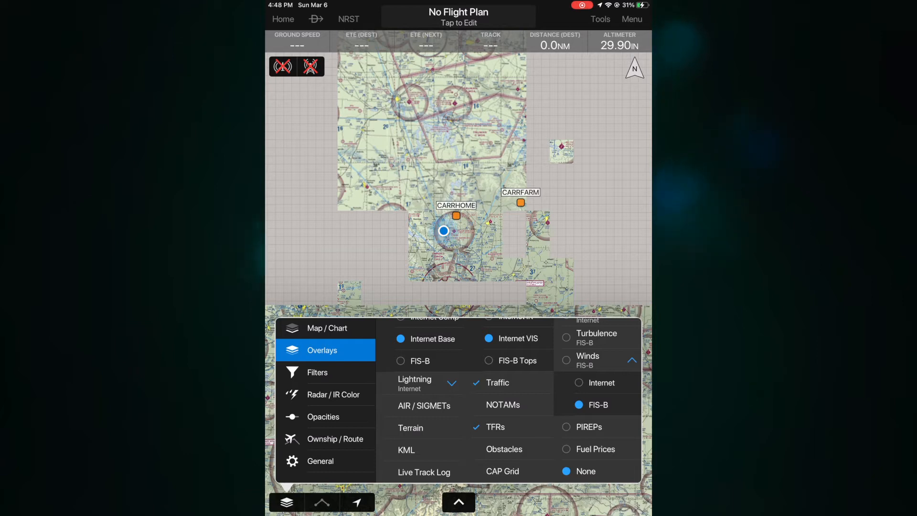
Review Filters, Radar/IR Color and Opacities settings, then show the Select Ownship icon list
click(317, 372)
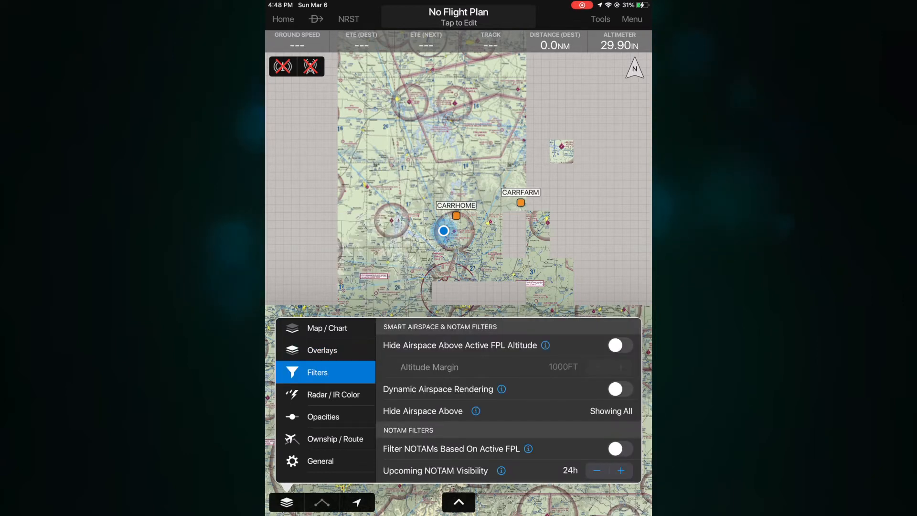
scroll(down, 3)
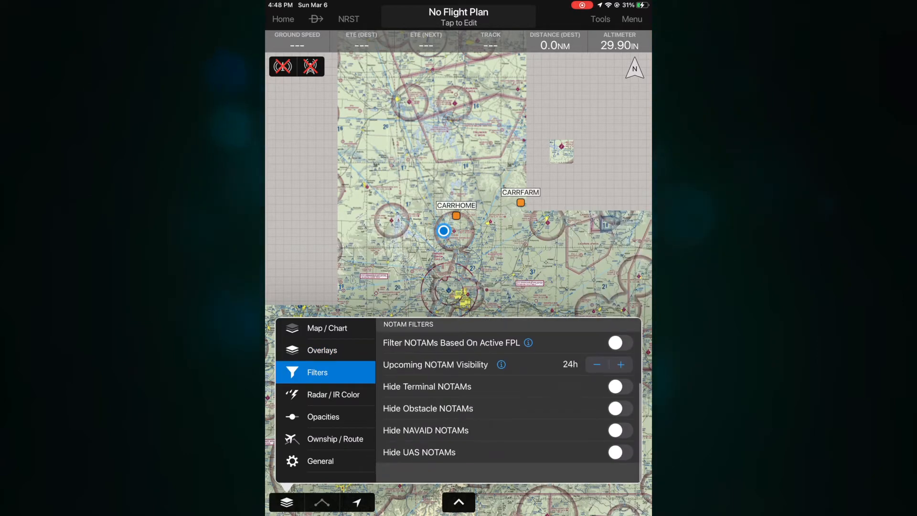
click(333, 395)
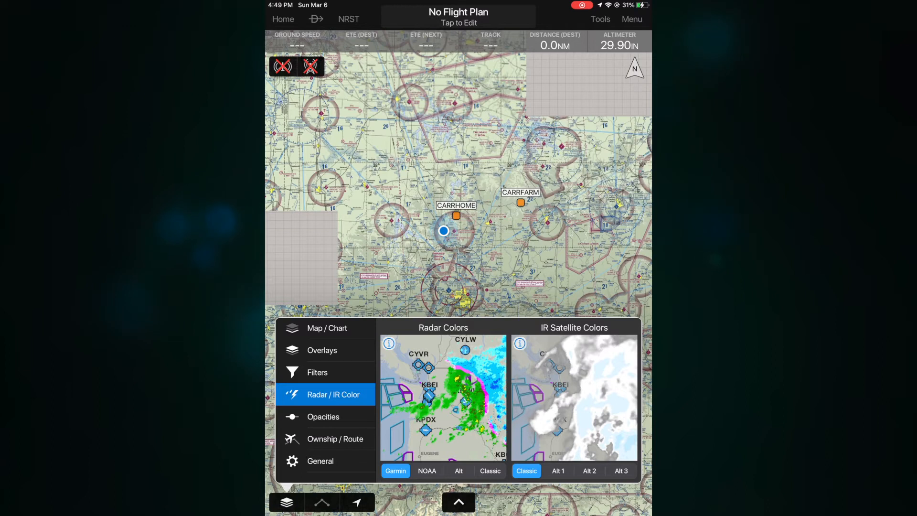
click(323, 416)
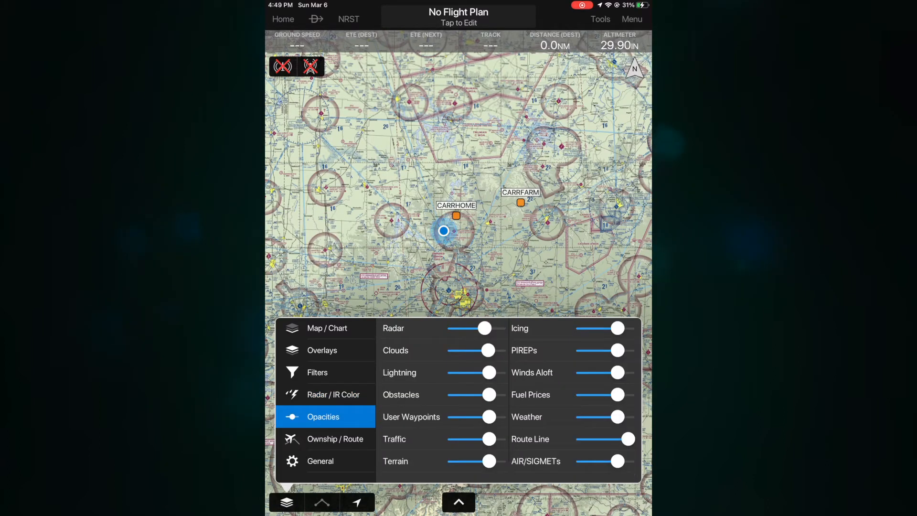
click(336, 438)
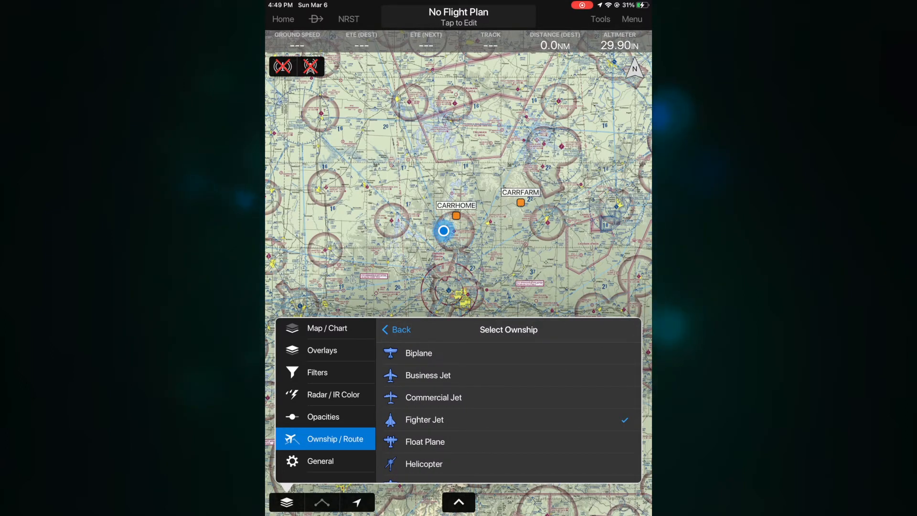
Return to Ownship / Route and scroll through range ring, glide ring and route label options
click(395, 330)
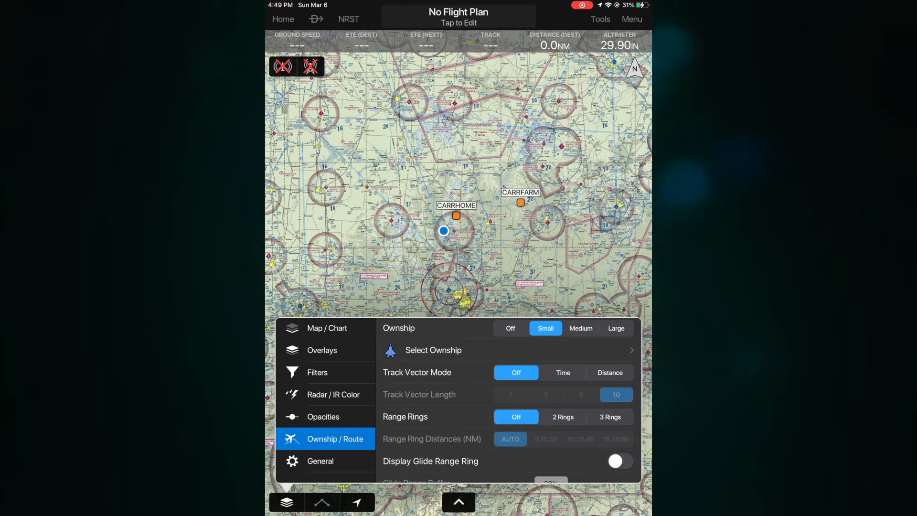
scroll(down, 3)
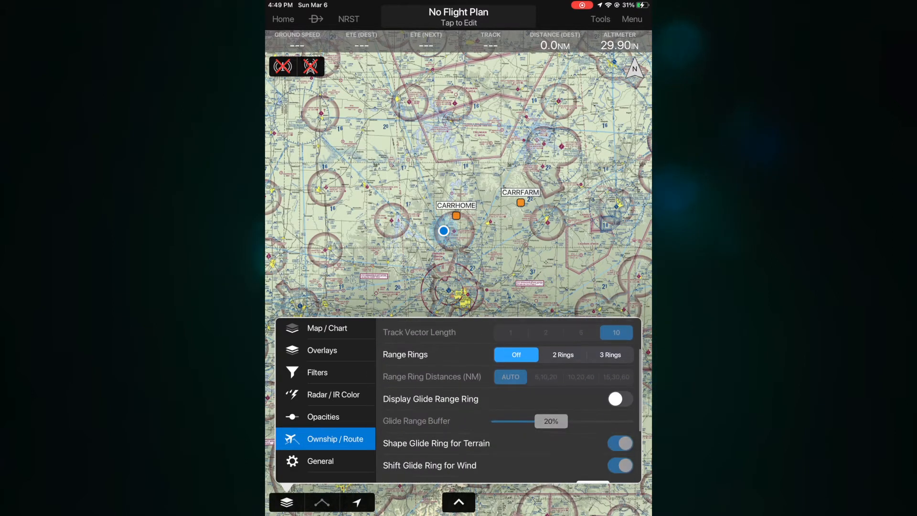
scroll(down, 3)
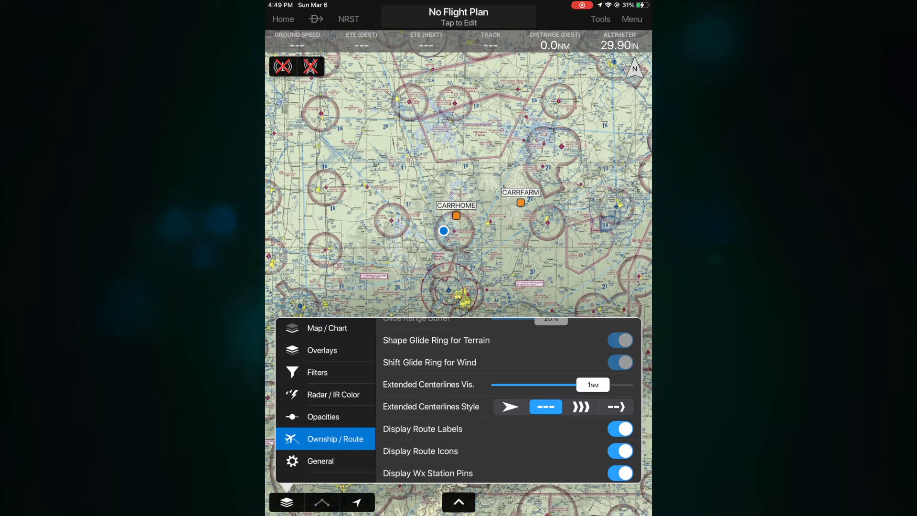
click(321, 460)
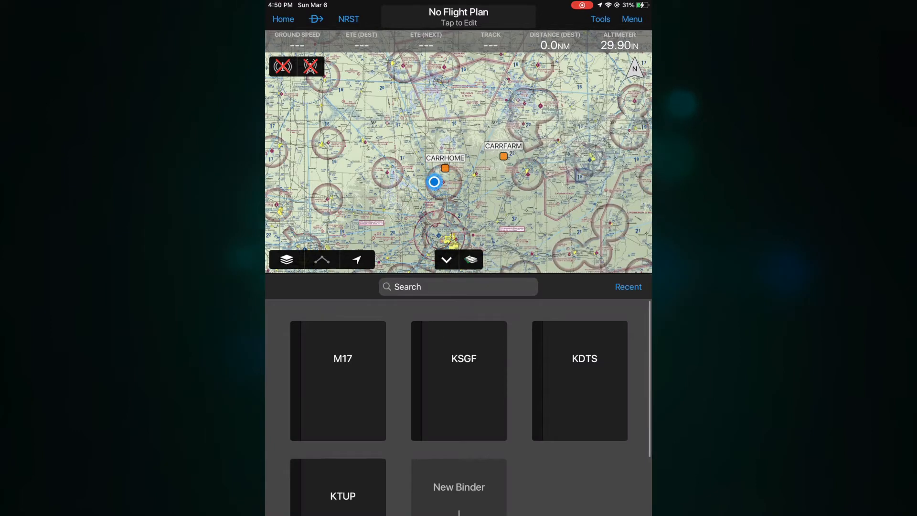
Set the lower split-screen pane to the M17 SafeTaxi diagram, then to the Traffic display
click(471, 260)
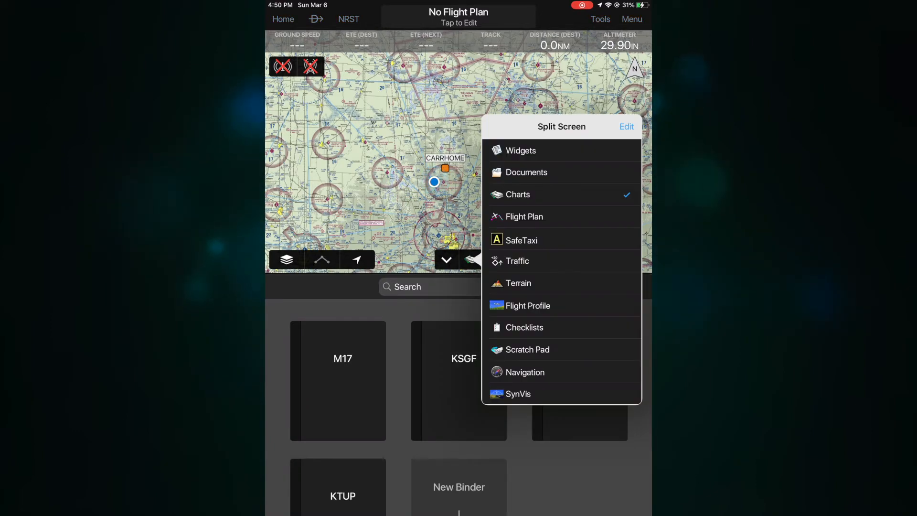
click(521, 240)
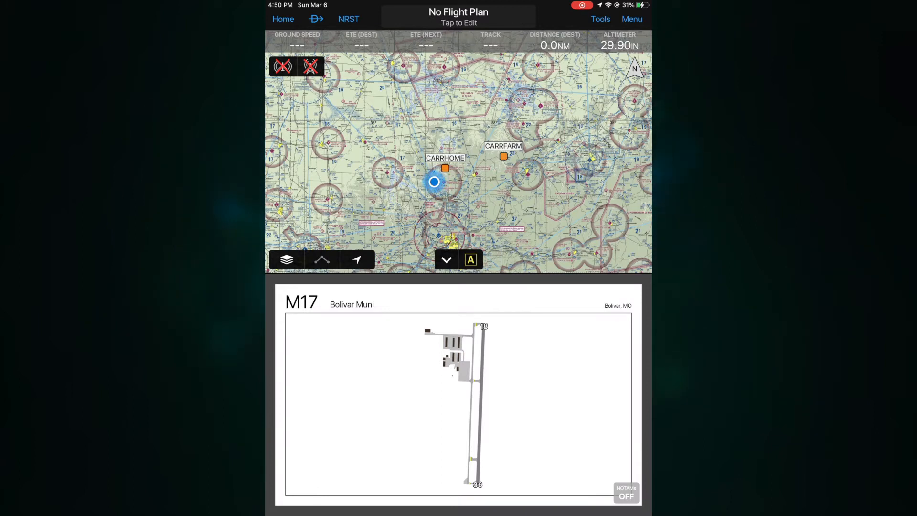
click(446, 260)
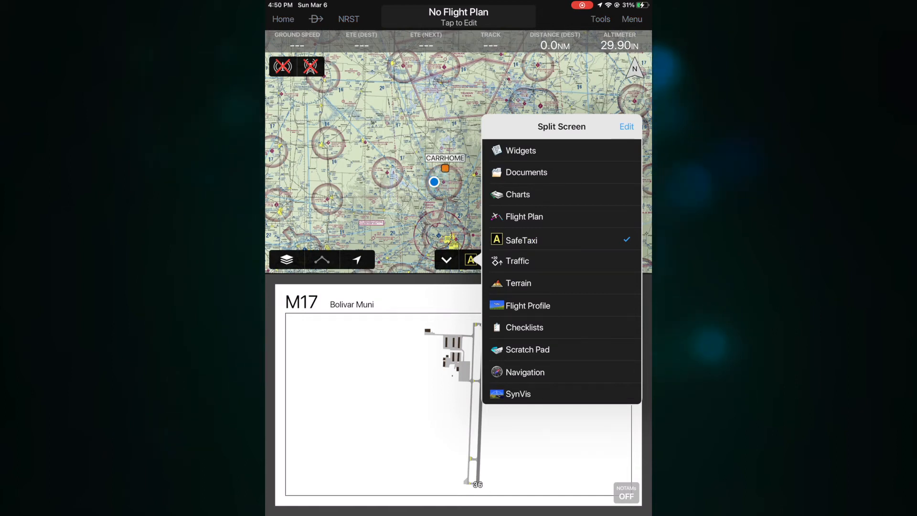
click(517, 261)
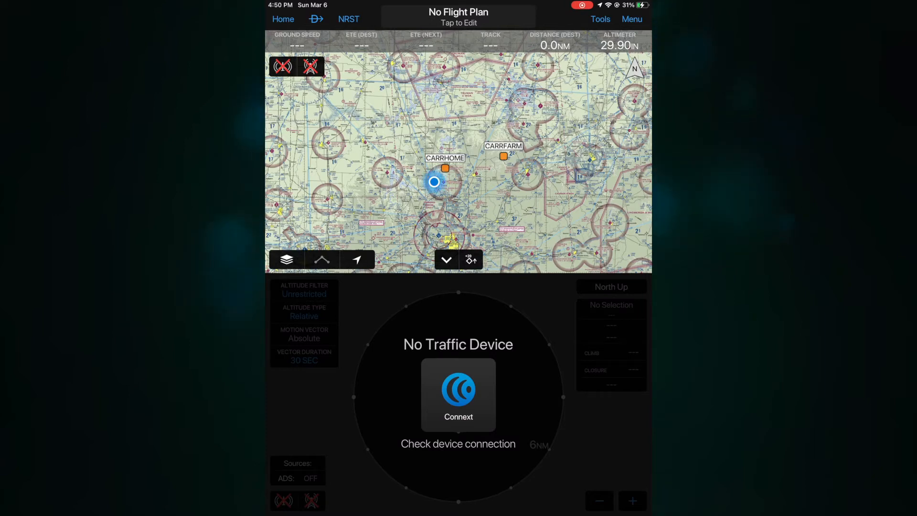
Switch the pane to Widgets and then the Navigation compass, ending at the Home menu
click(471, 260)
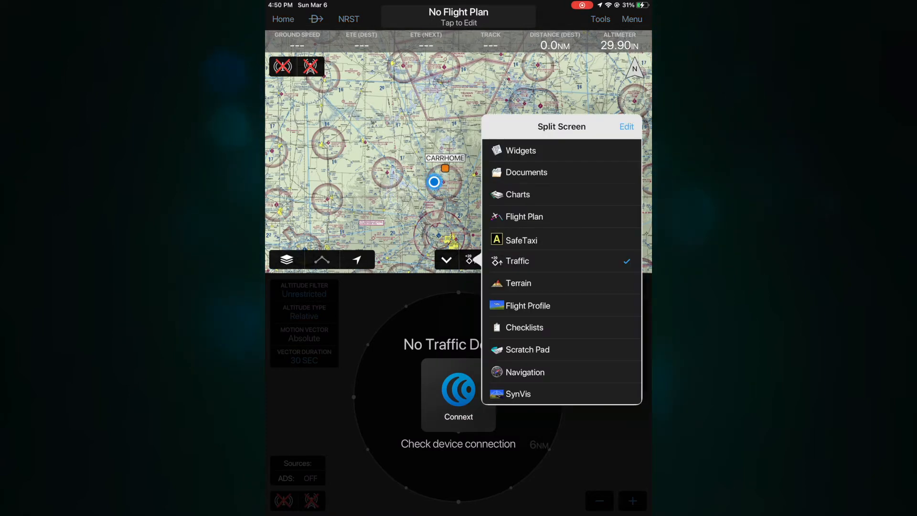
click(520, 150)
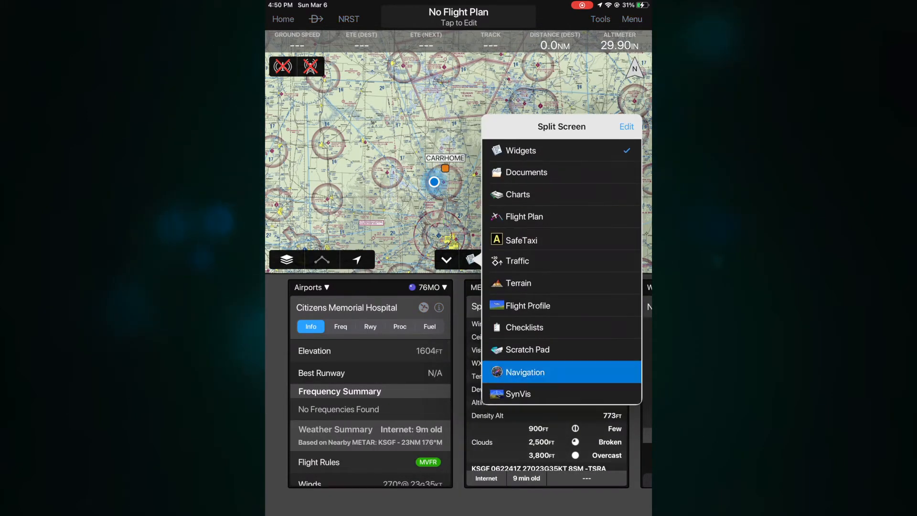
click(525, 372)
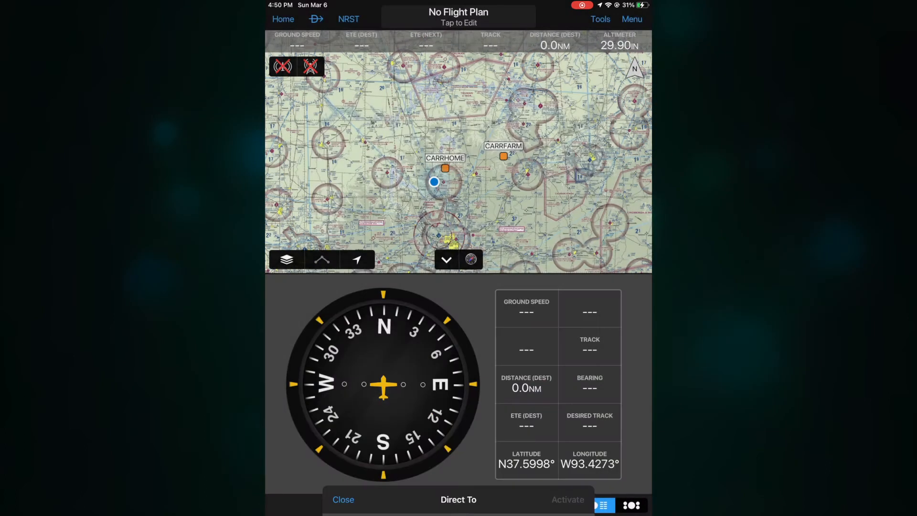
click(343, 500)
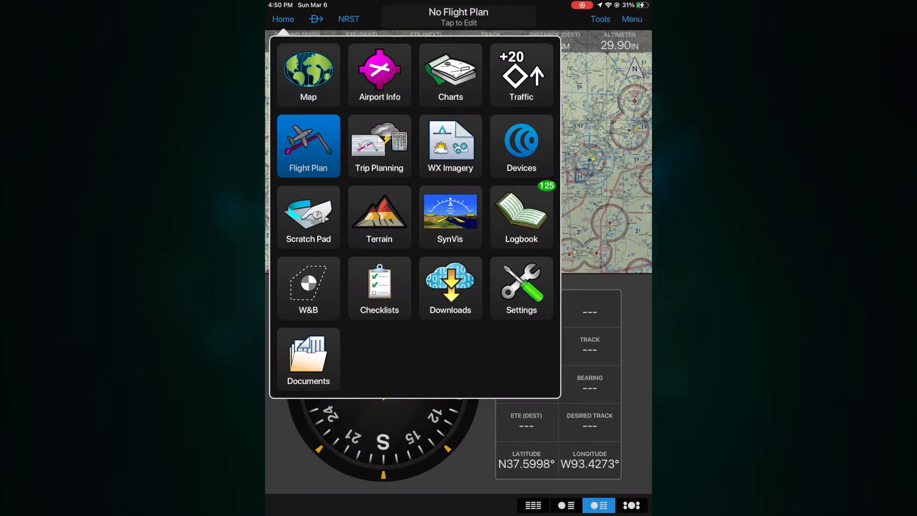
In the flight plan from M17, search KSGF and set Springfield Branson National as the destination
click(309, 145)
text(M)
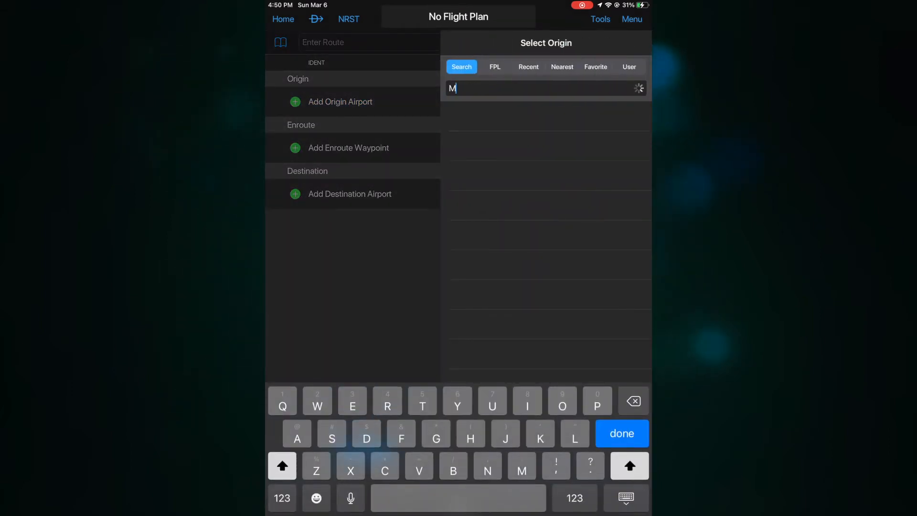
text(17)
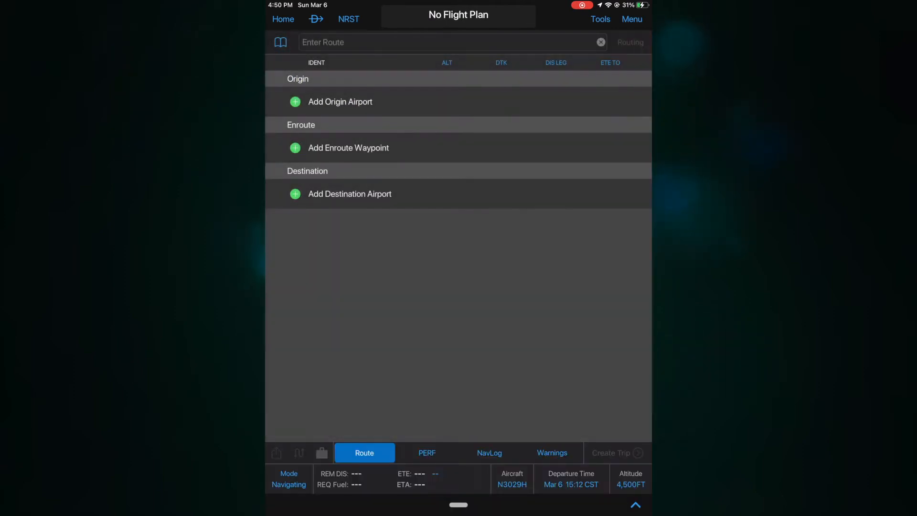
click(349, 194)
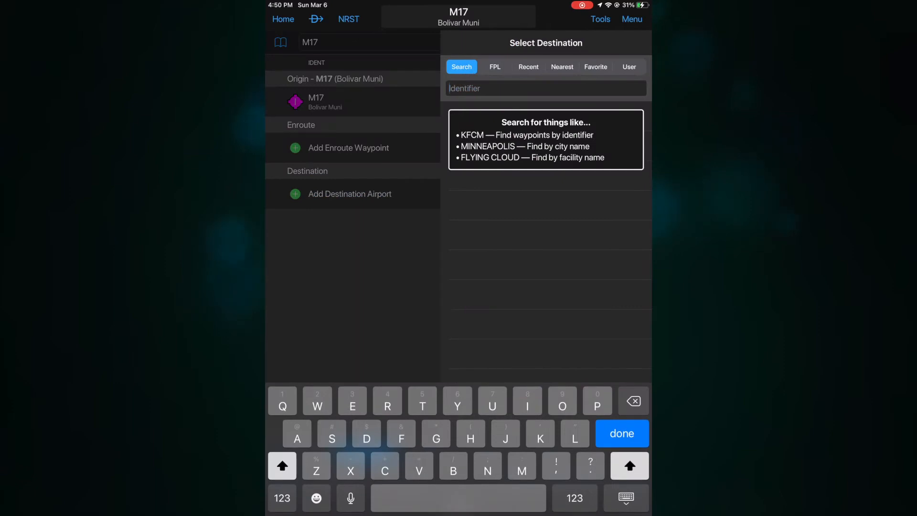
text(S)
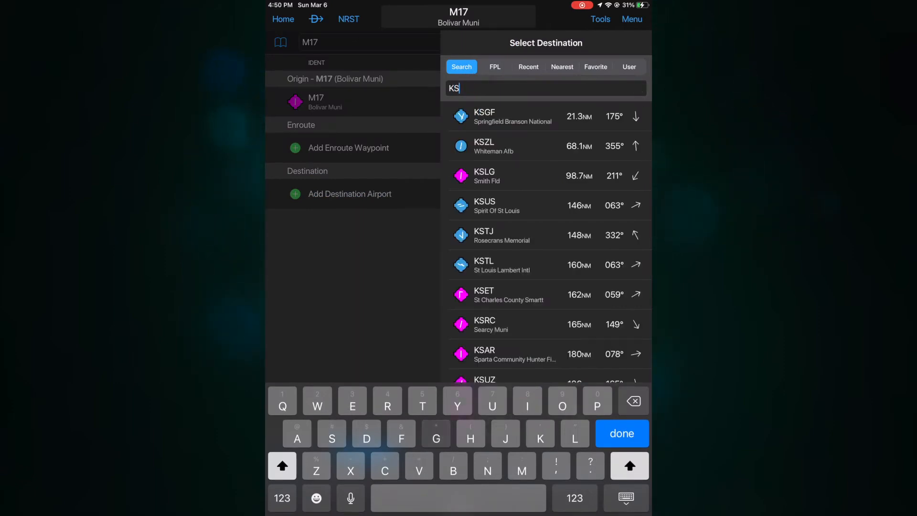
text(GF)
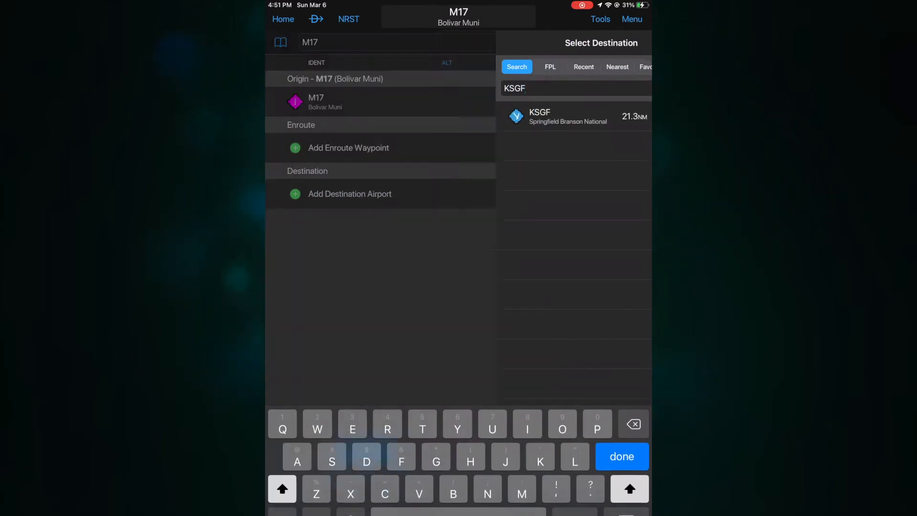
click(576, 116)
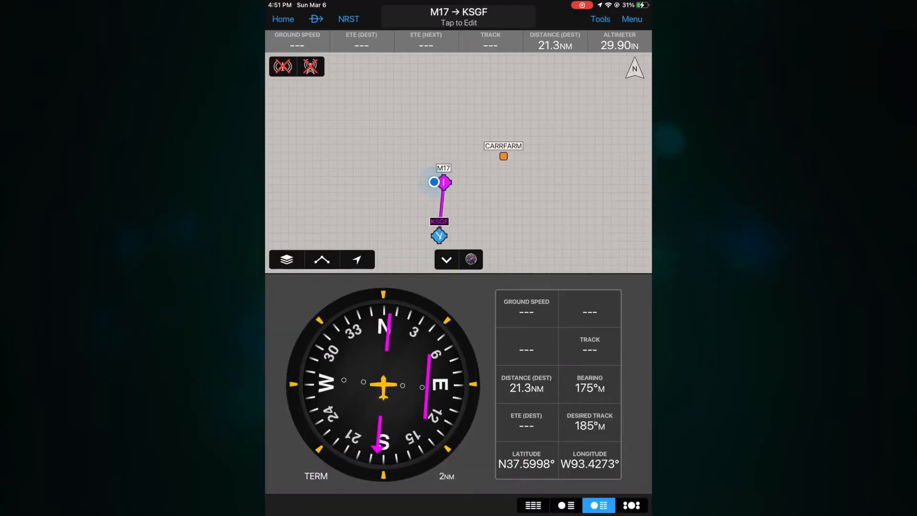
click(443, 181)
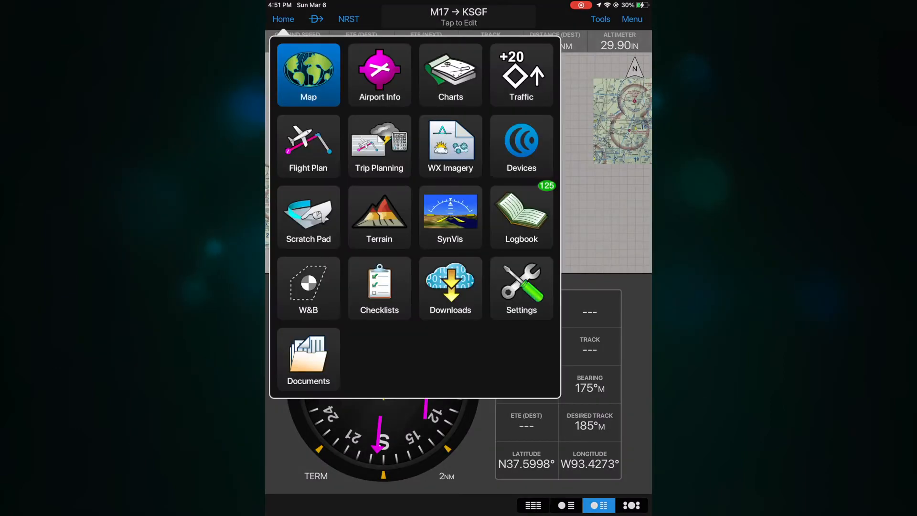
In Airport Info for KSGF, review frequencies, general information and navaids
click(379, 75)
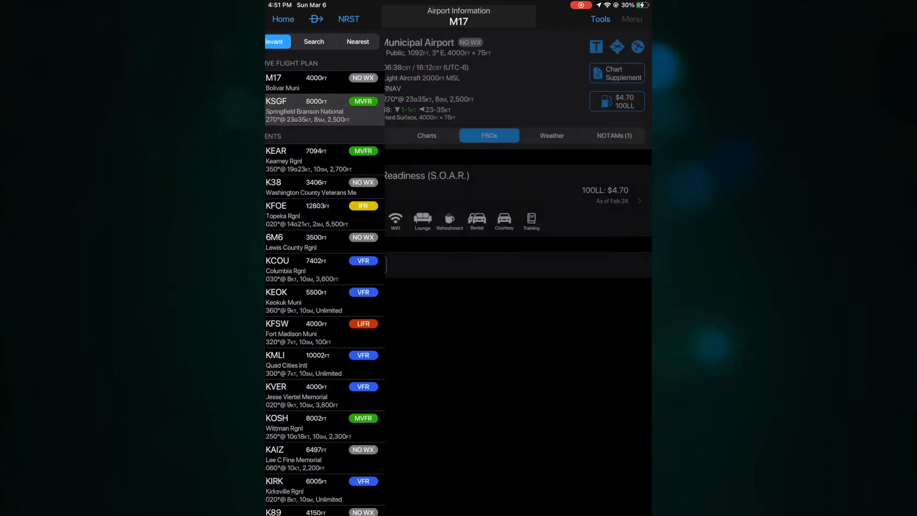
click(304, 111)
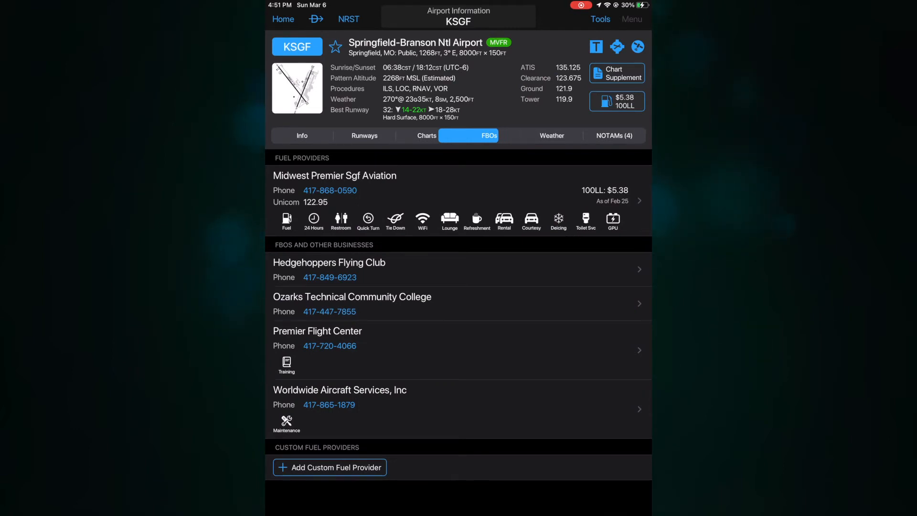
click(302, 135)
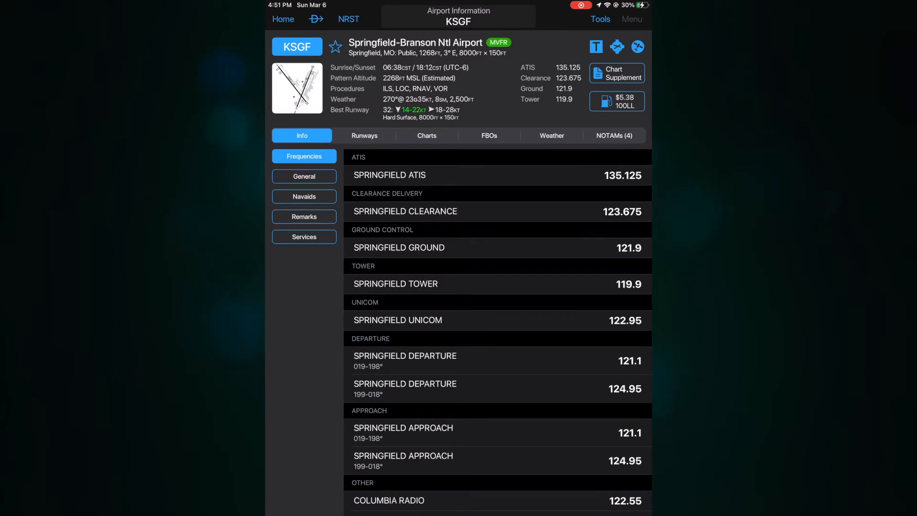
click(304, 175)
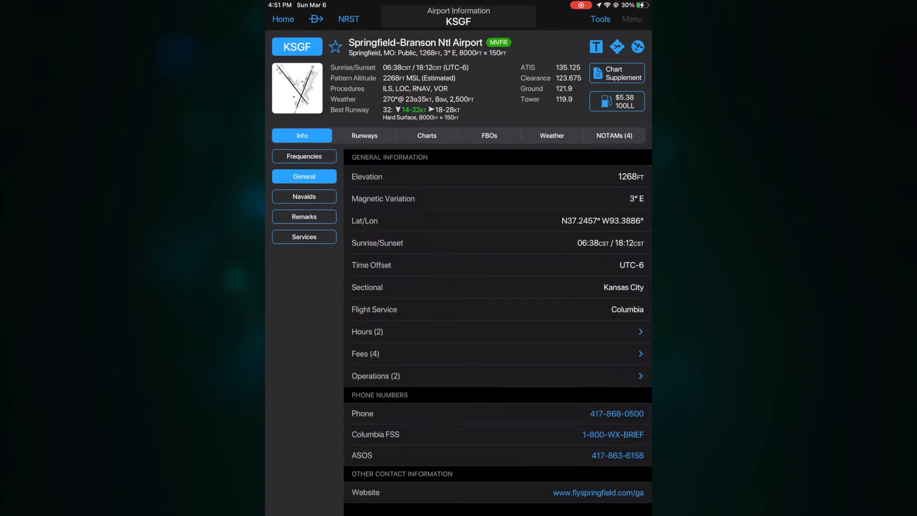
click(303, 196)
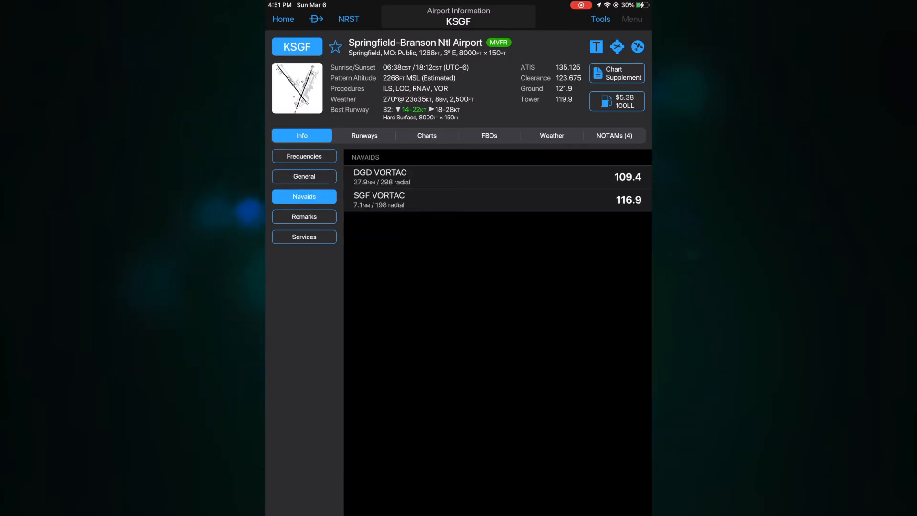
Review KSGF's runways, charts and FBO fuel providers, then show the airport list
click(364, 134)
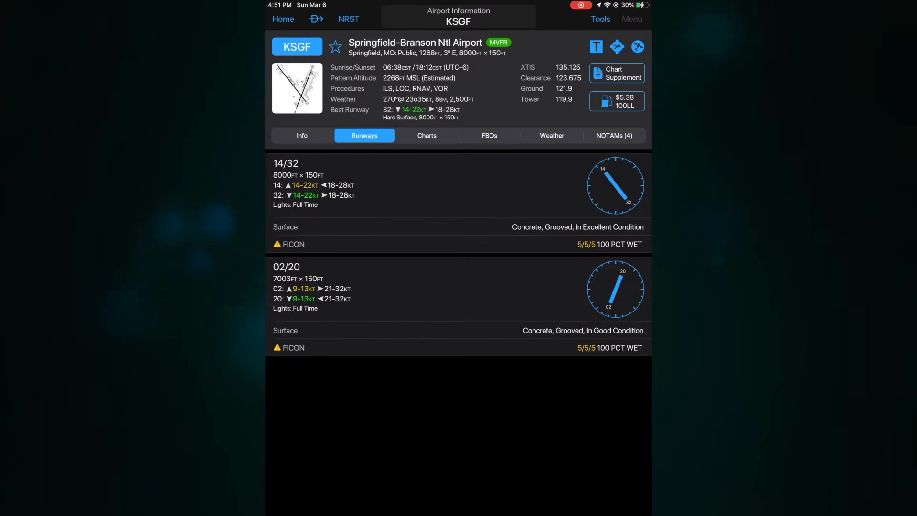
click(426, 134)
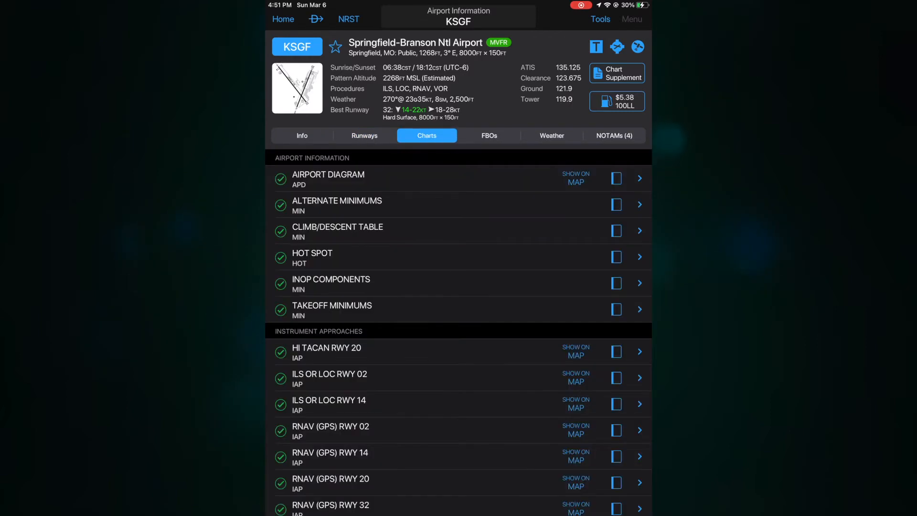
click(489, 135)
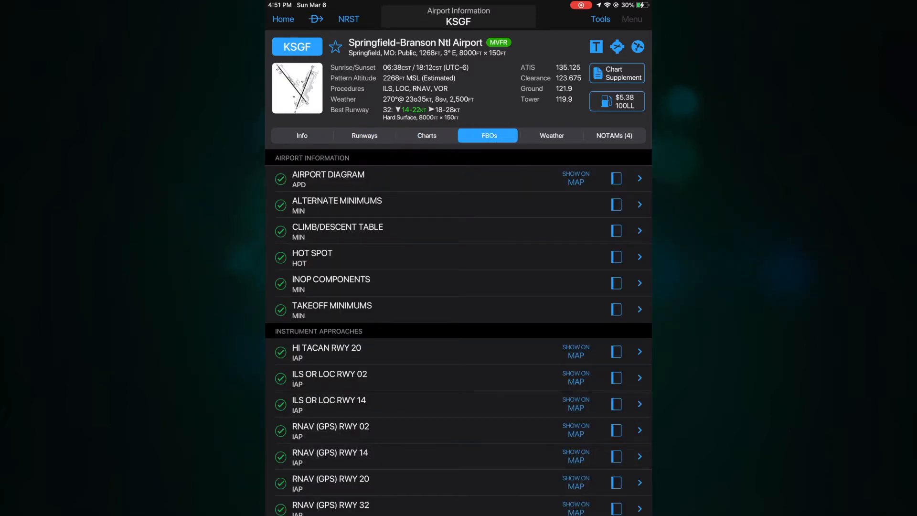
click(296, 46)
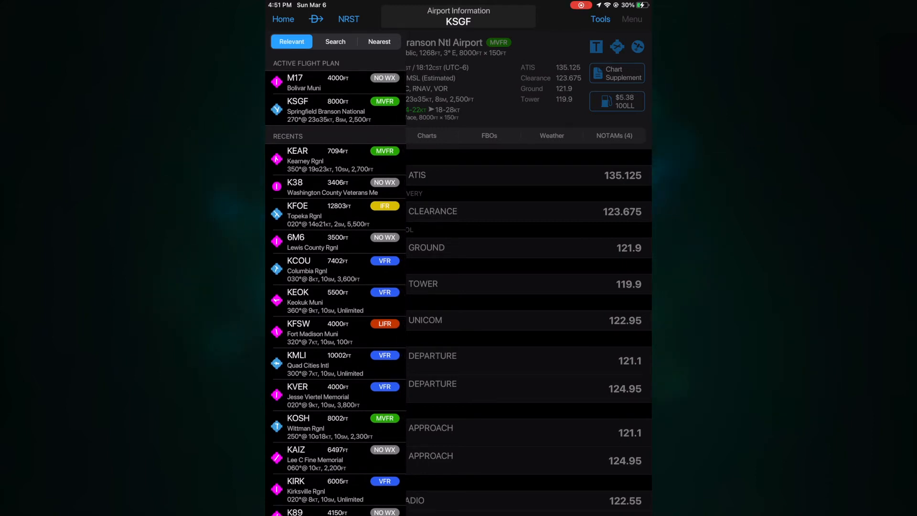
In Charts, browse the Destination (KSGF) binder and return to all binders
click(283, 19)
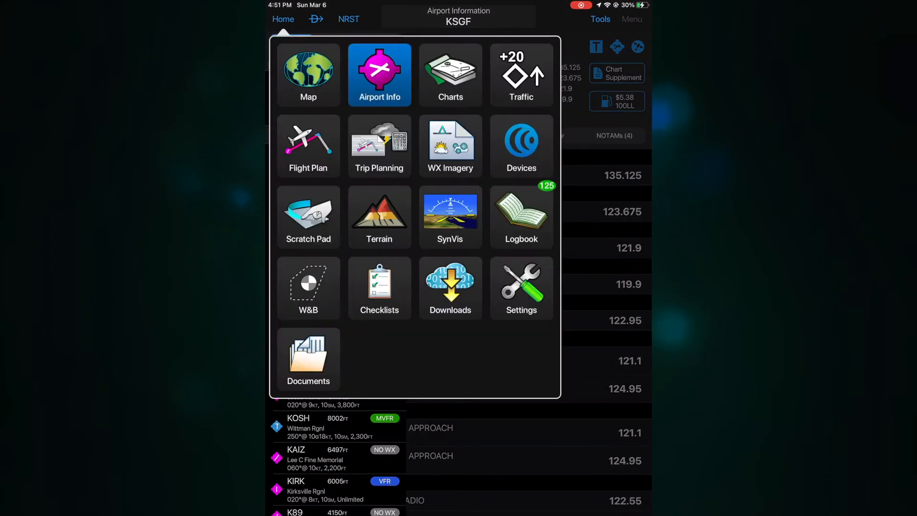
click(450, 75)
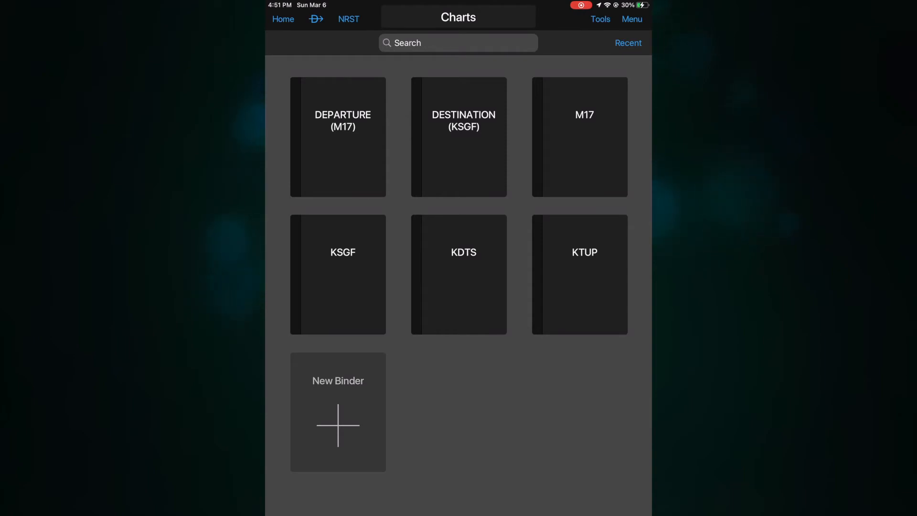
click(463, 137)
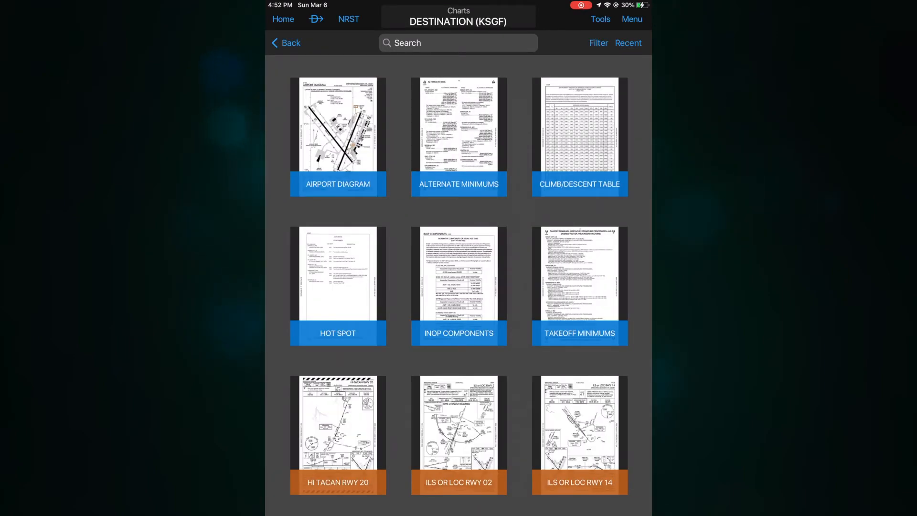
click(286, 43)
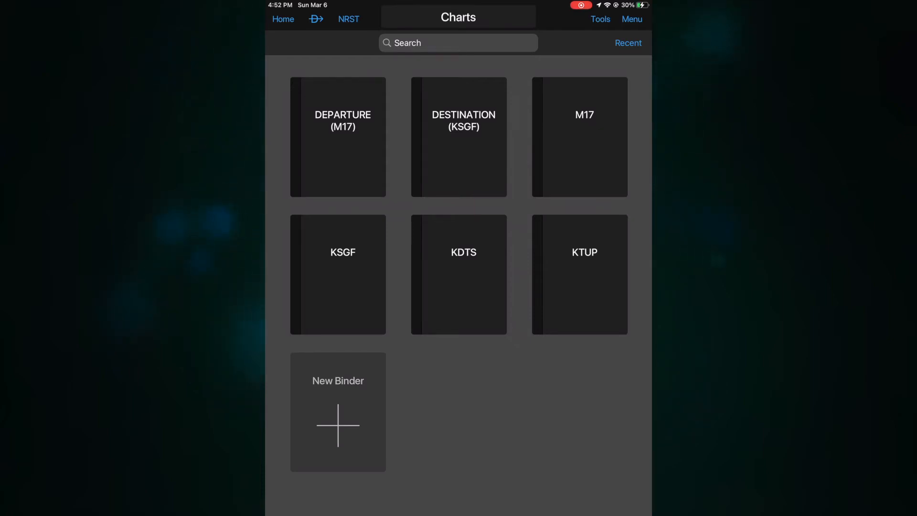
View the M17 binder's Climb/Descent Table, then close it and return Home
click(579, 137)
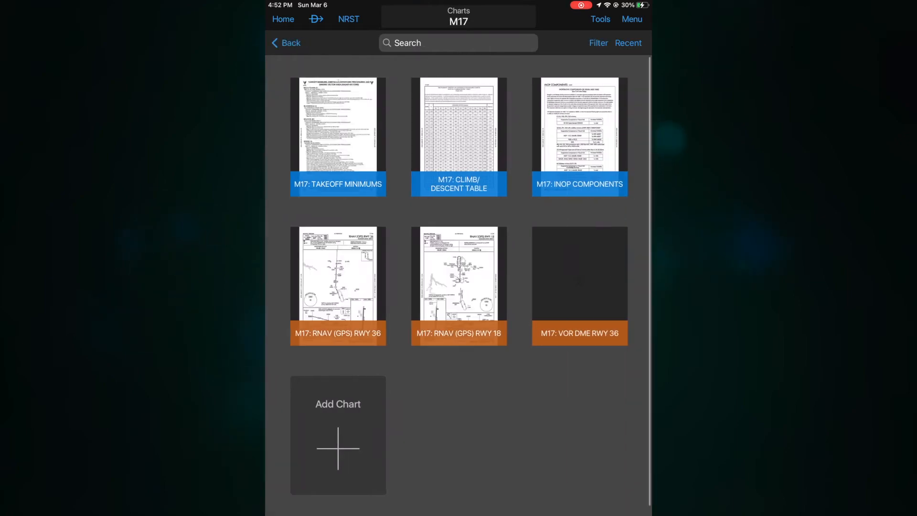
click(459, 275)
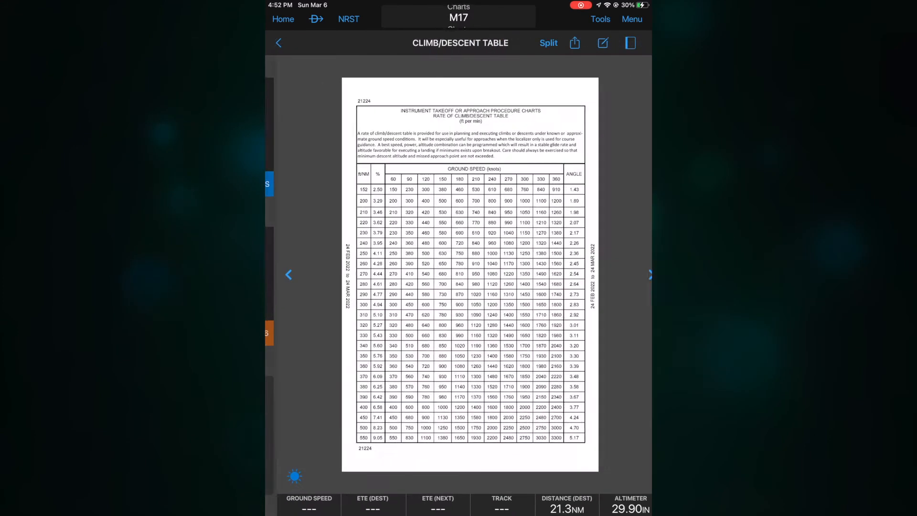
click(278, 42)
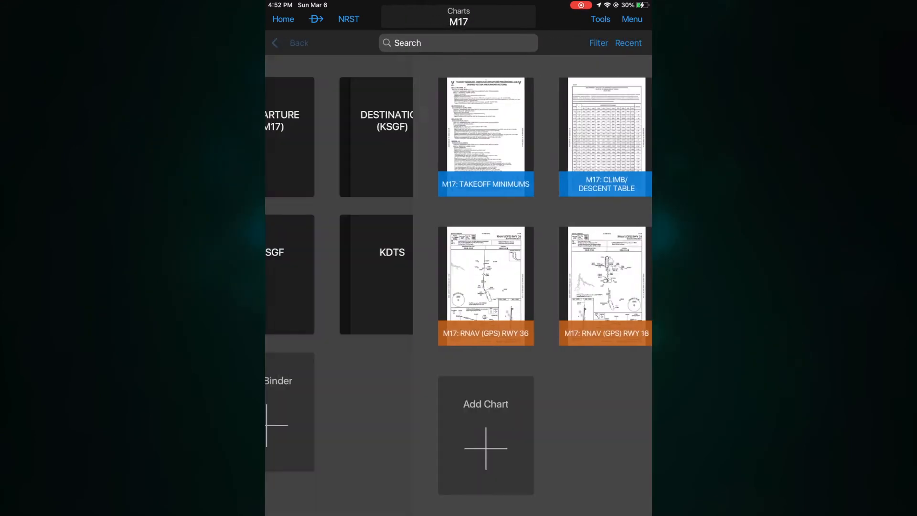
click(291, 43)
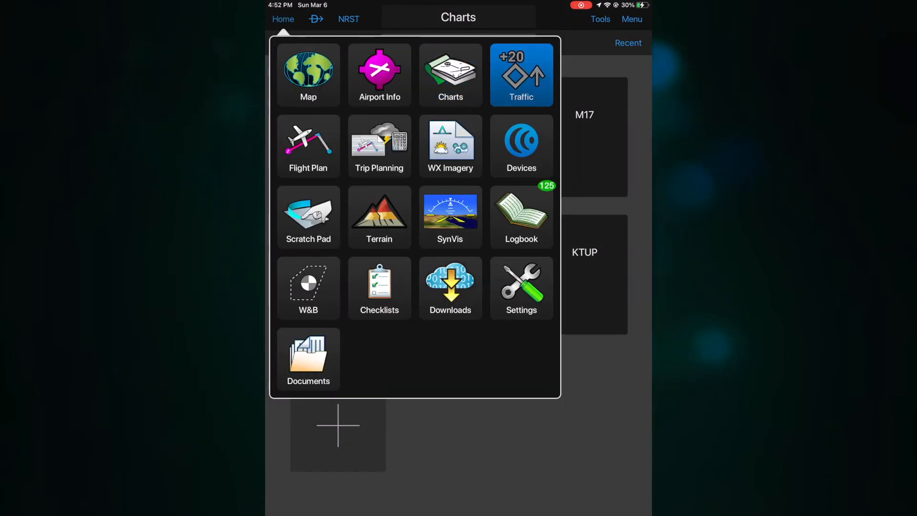
View the Traffic page showing no traffic device connected, then head to the flight plan
click(521, 74)
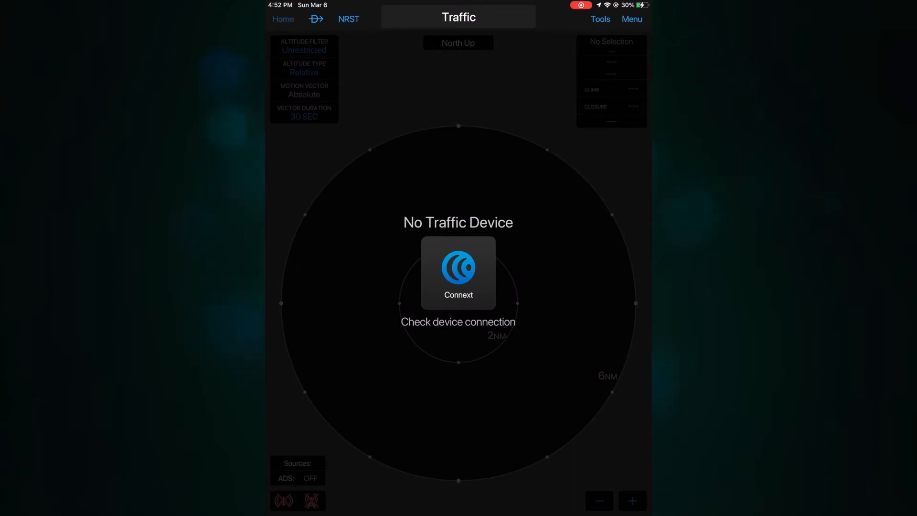
click(283, 19)
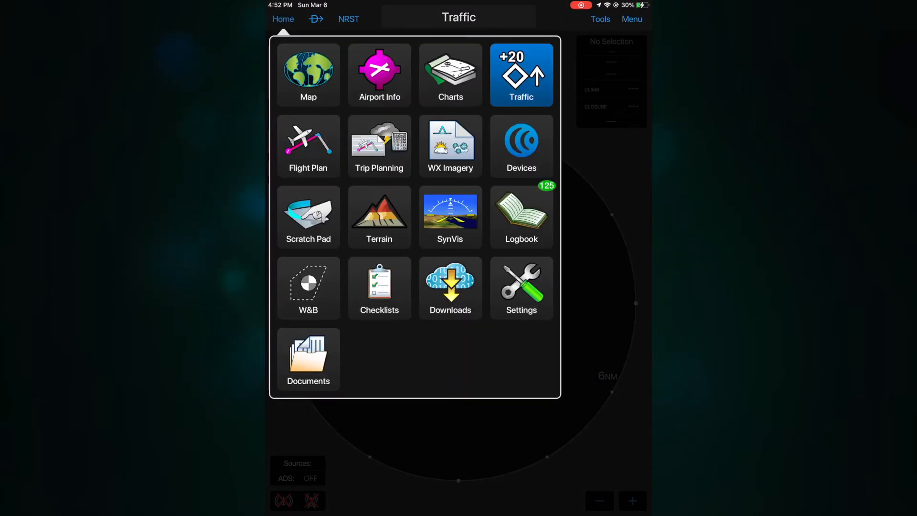
click(308, 145)
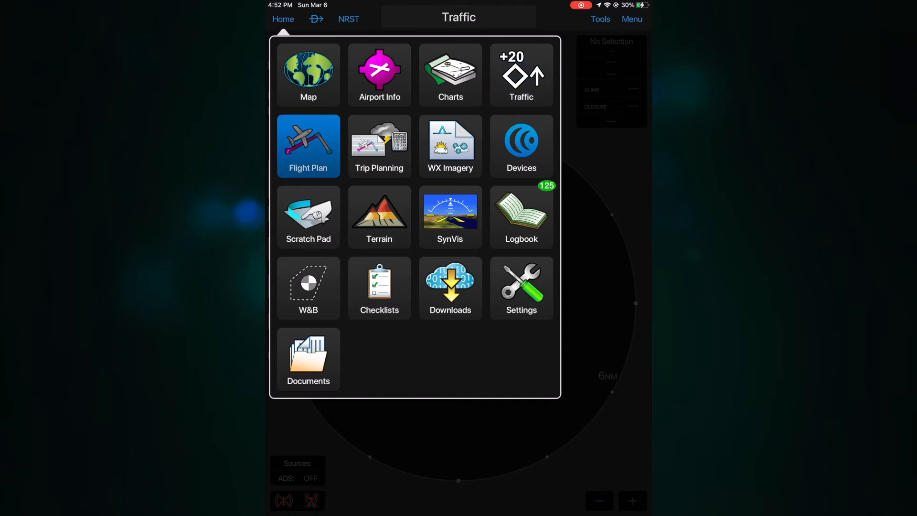
From KSGF's Actions, load the RNAV GPS 20 approach via BAYAT into the M17–KSGF route
click(309, 145)
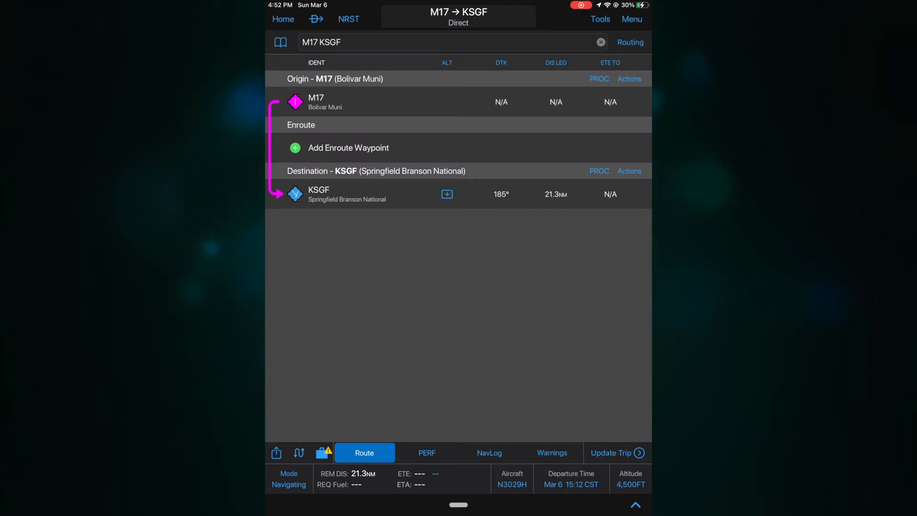
click(348, 148)
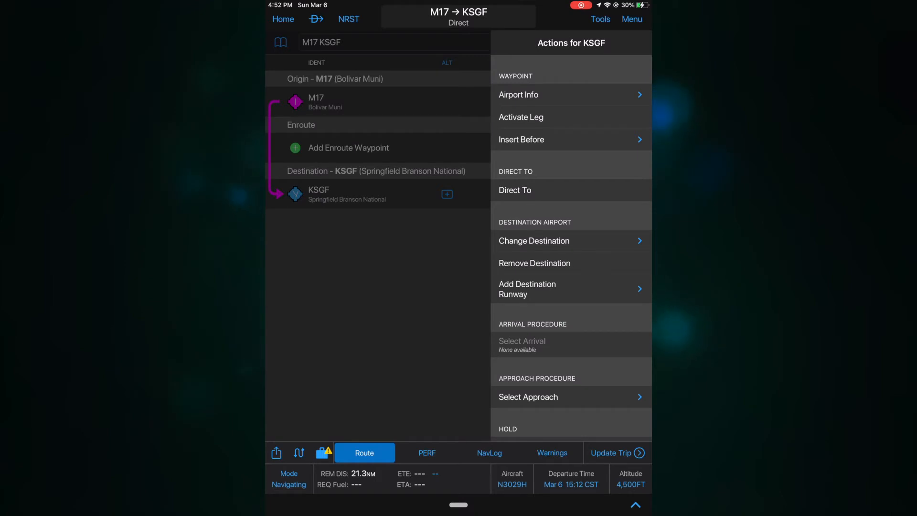
click(527, 397)
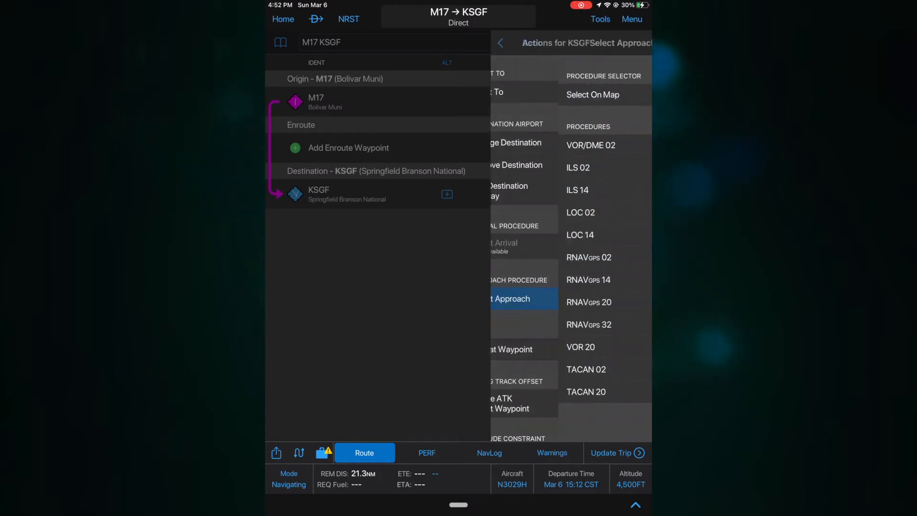
click(510, 298)
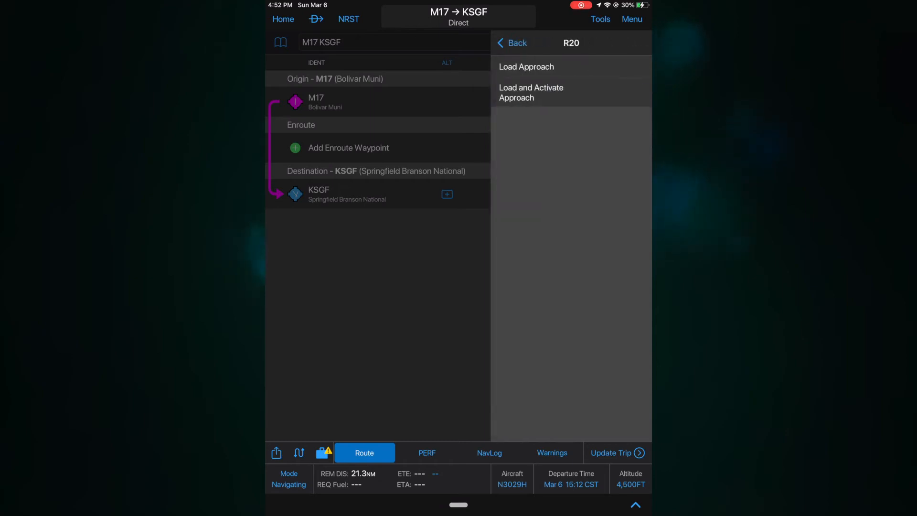
click(512, 43)
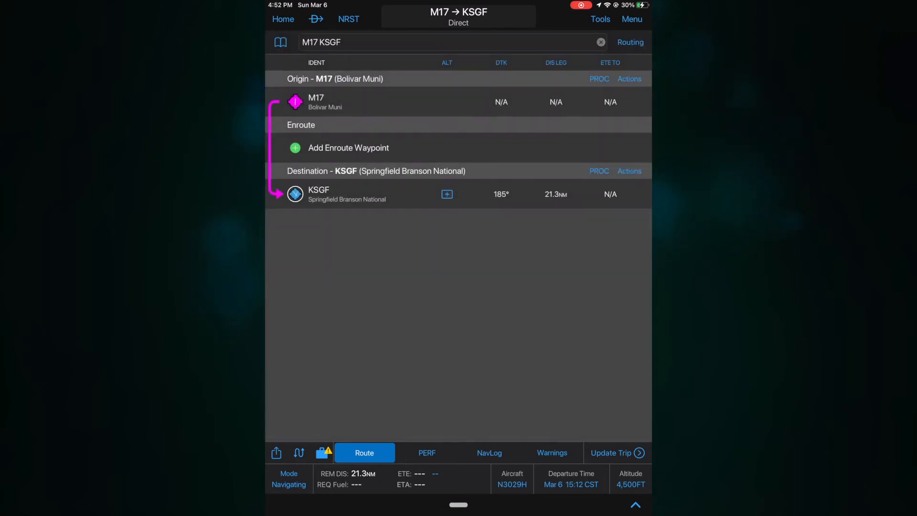
click(599, 171)
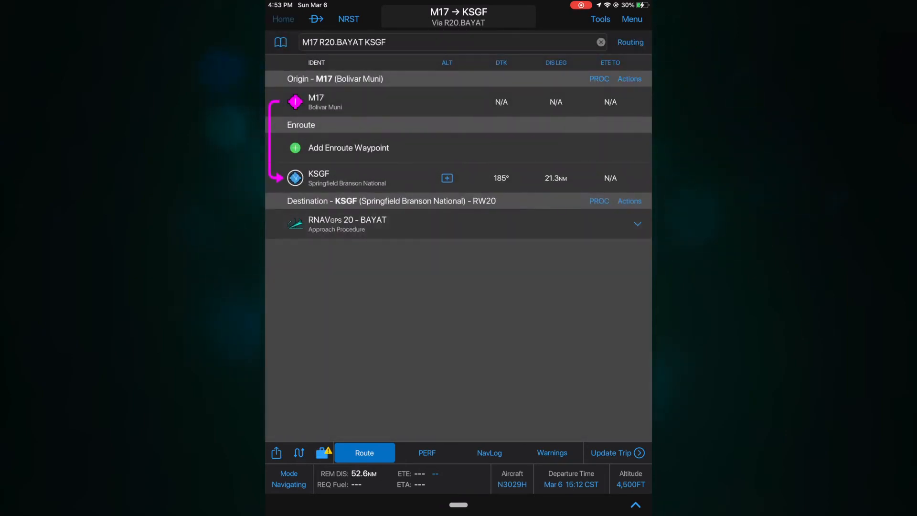
click(283, 19)
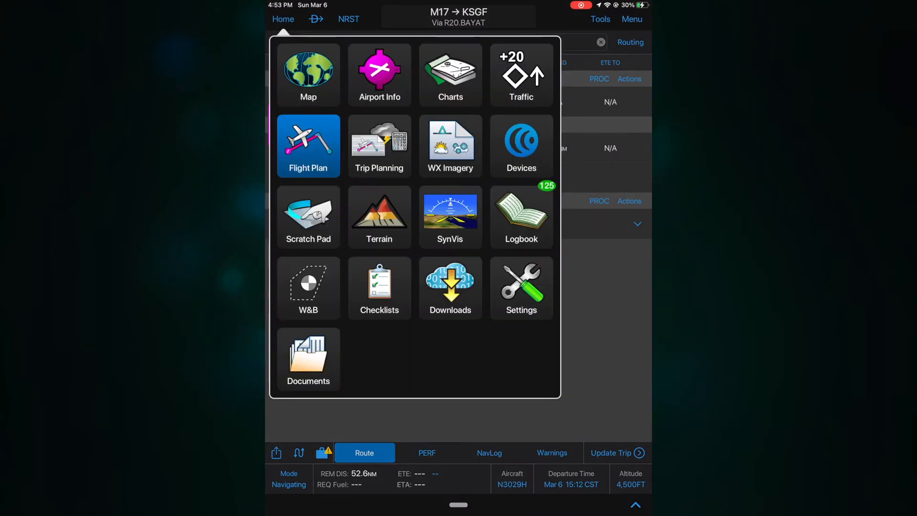
Show the M17–KSGF route with the RNAV 20 approach via BAYAT and INOYU on a full-size map
click(309, 75)
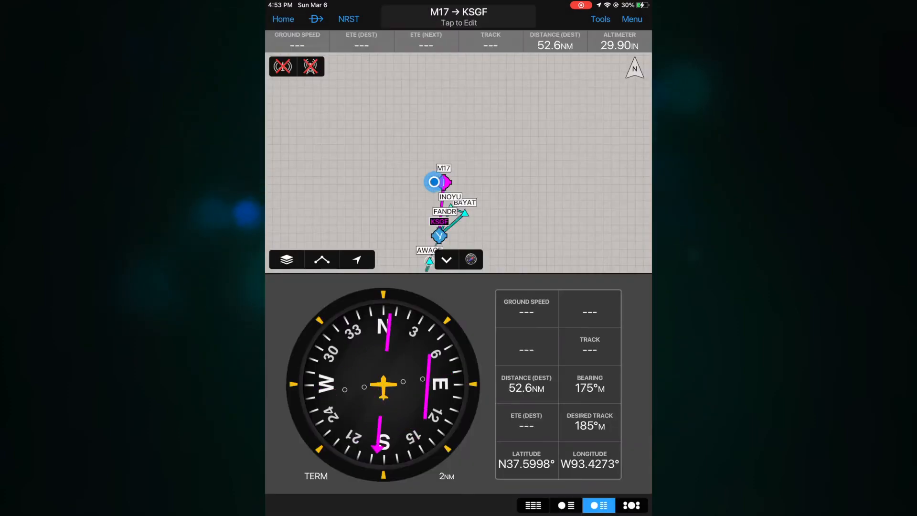
click(446, 259)
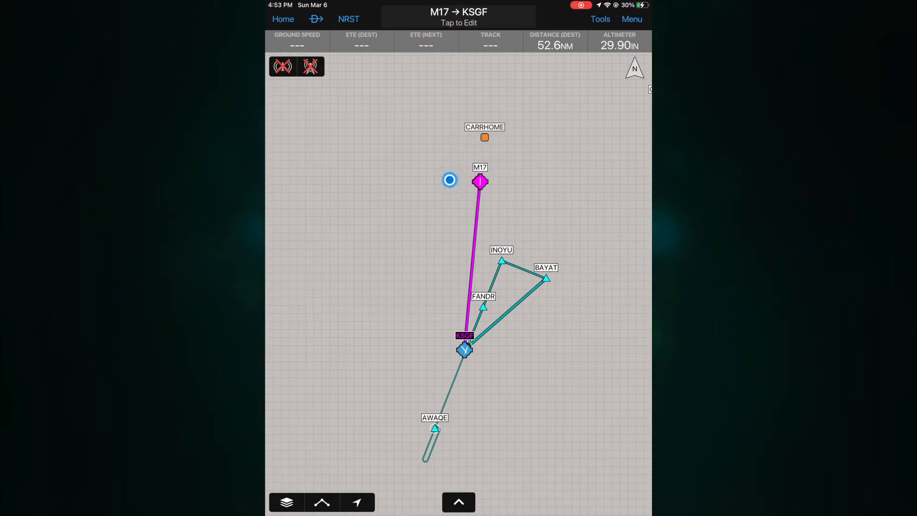
click(283, 19)
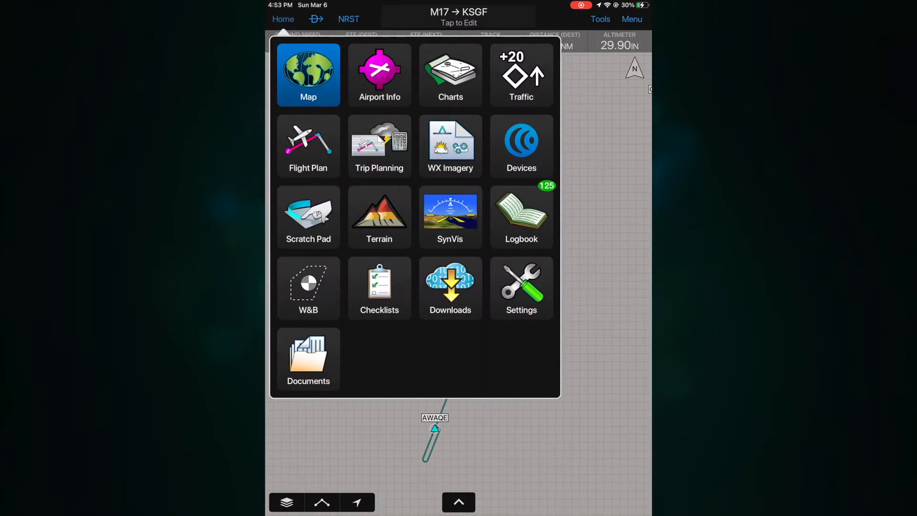
Review the M17–KSGF flight plan's PERF settings, NavLog and terrain/obstacle Warnings, then return Home
click(309, 146)
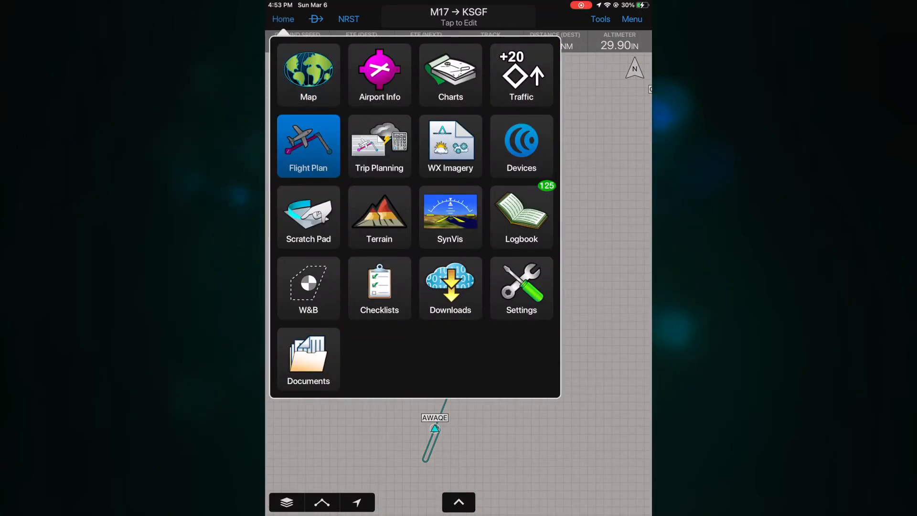
click(309, 145)
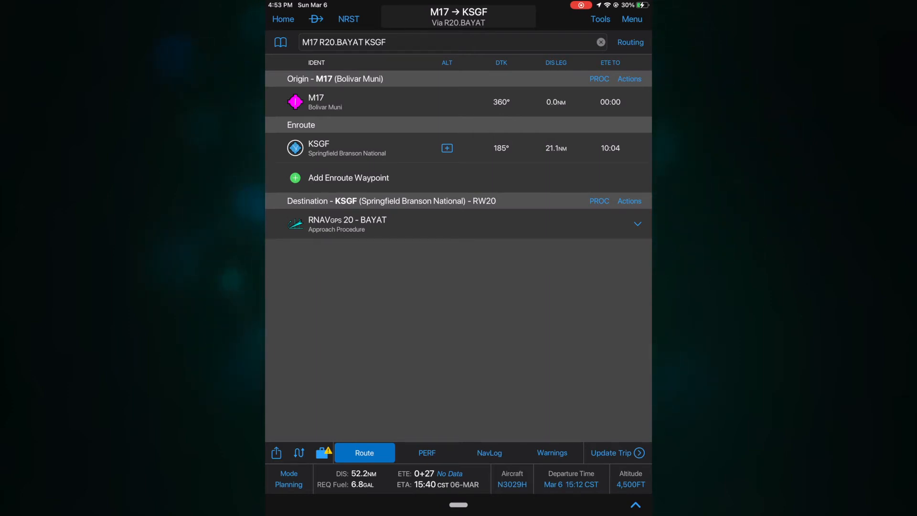
click(426, 453)
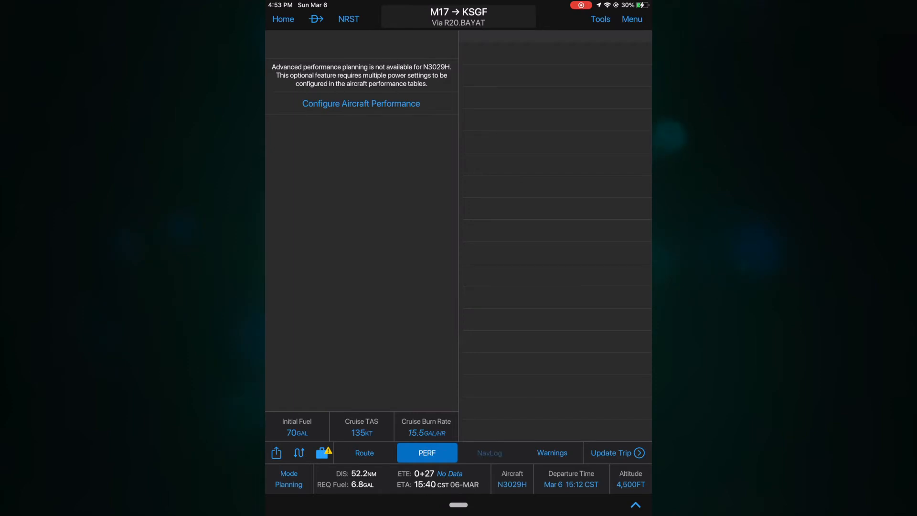
click(489, 453)
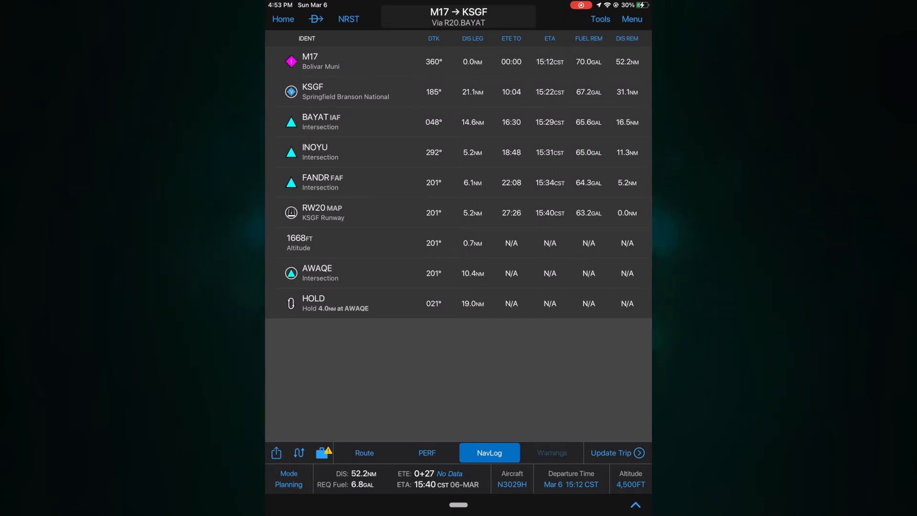
click(551, 452)
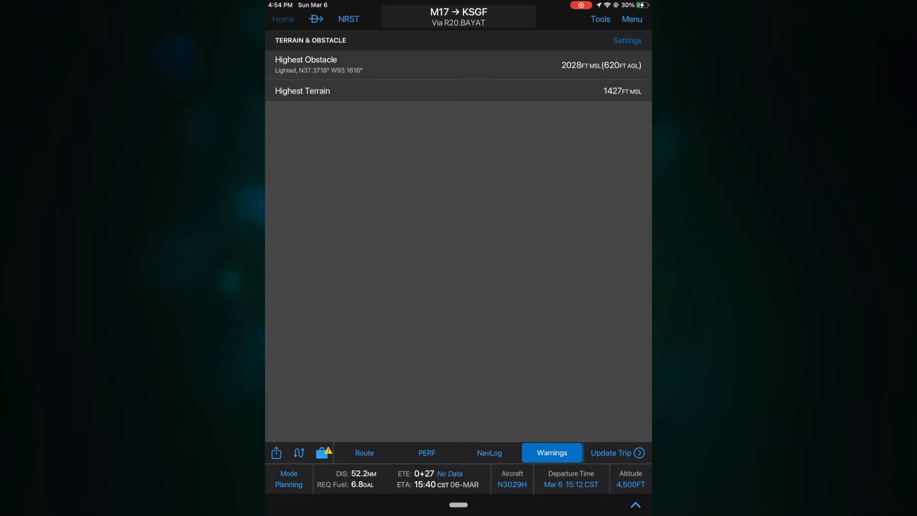
click(283, 19)
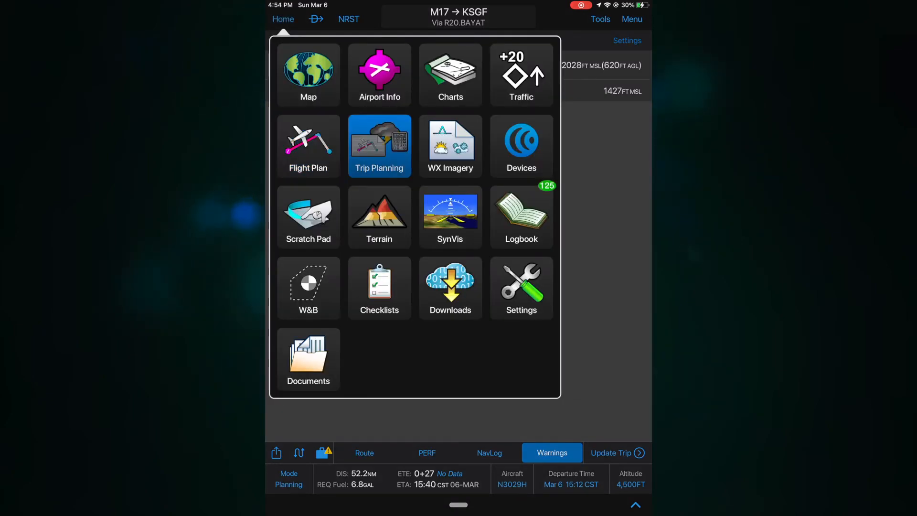
Review the M17–KSGF trip's flight plan Form and its NavLog in Trip Planning
click(380, 146)
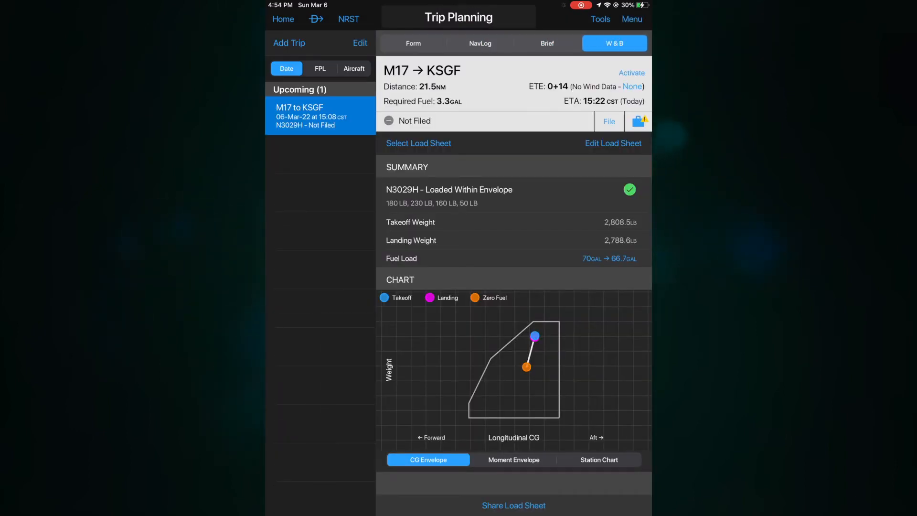
click(413, 43)
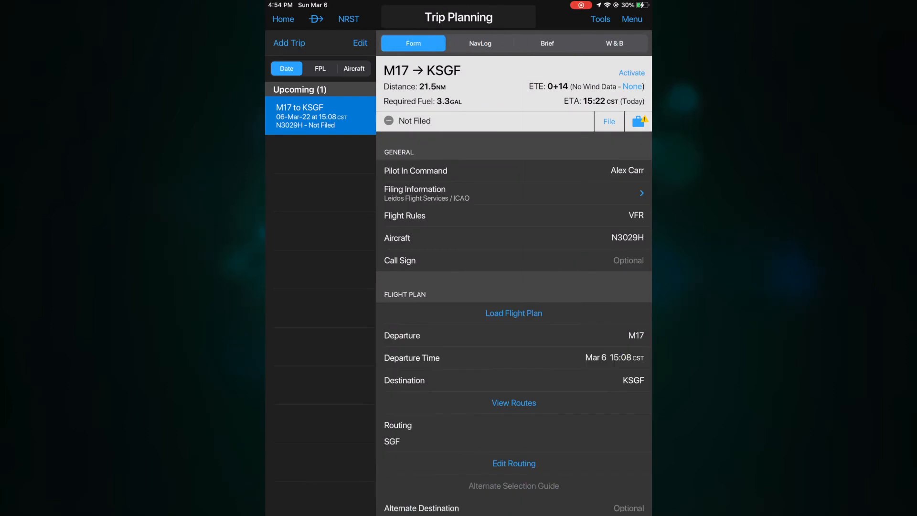
scroll(down, 3)
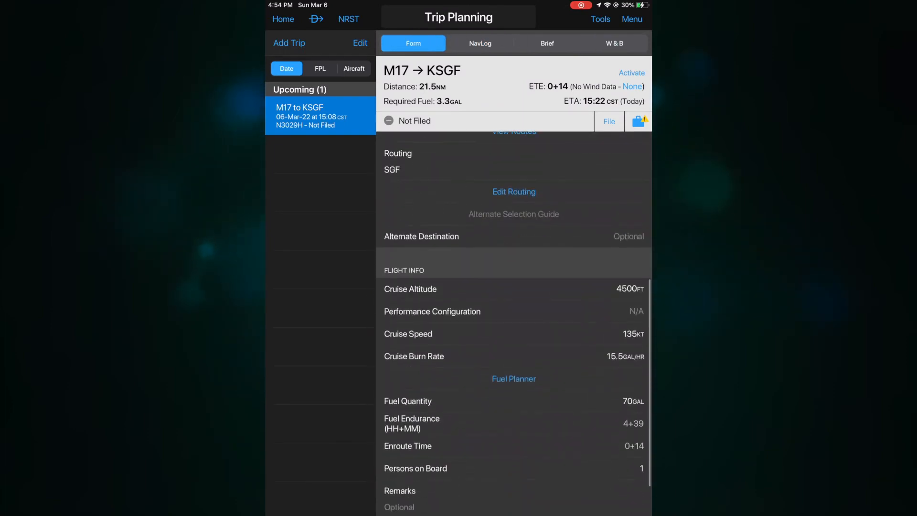
scroll(down, 3)
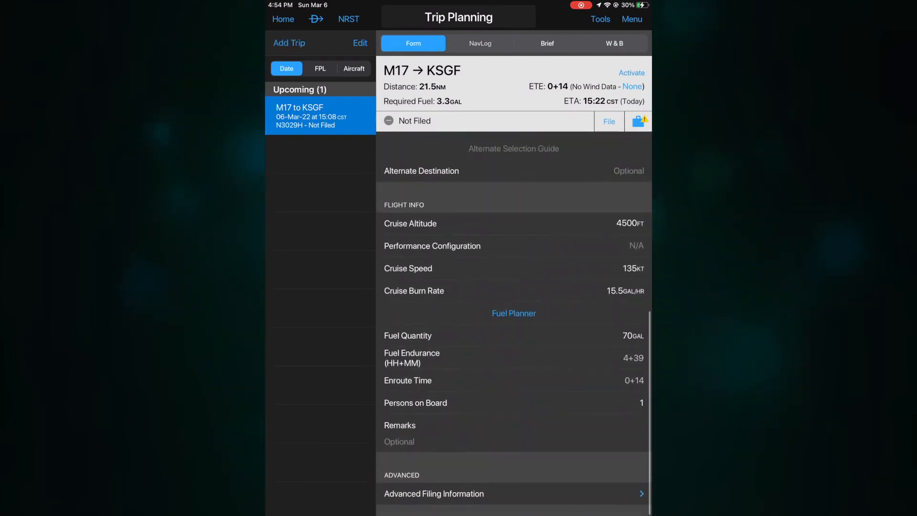
click(480, 43)
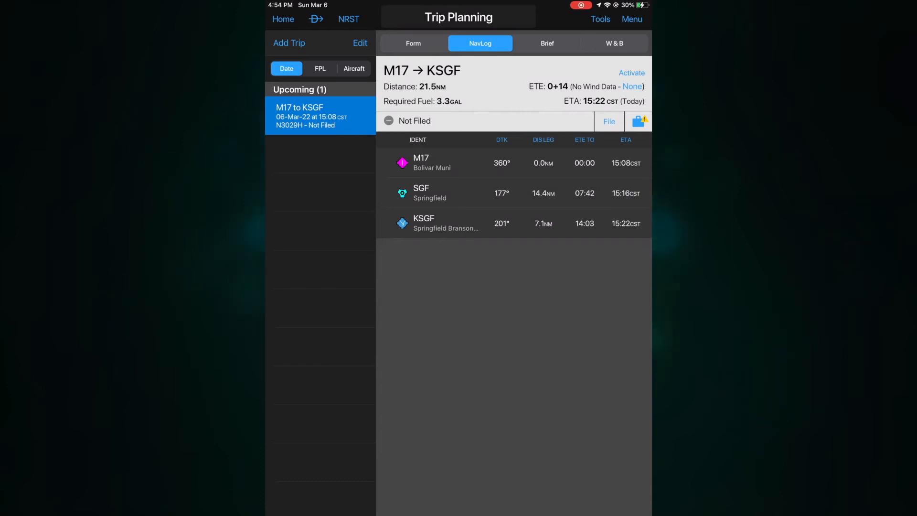
Read through the trip's standard weather briefing, then view its weight and balance
click(547, 43)
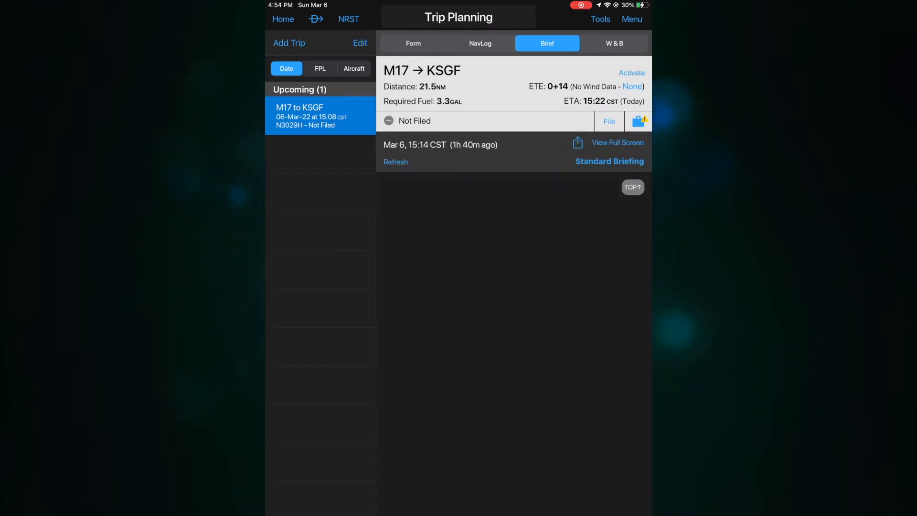
click(609, 162)
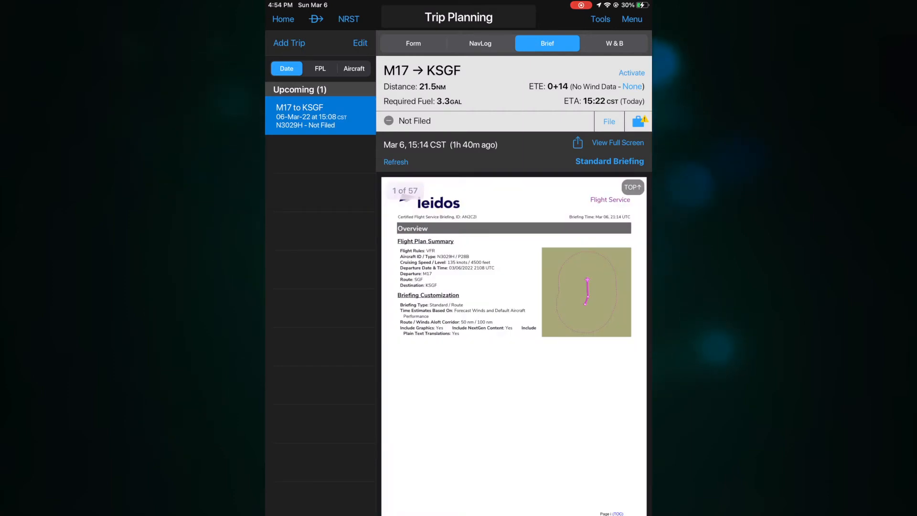
scroll(down, 3)
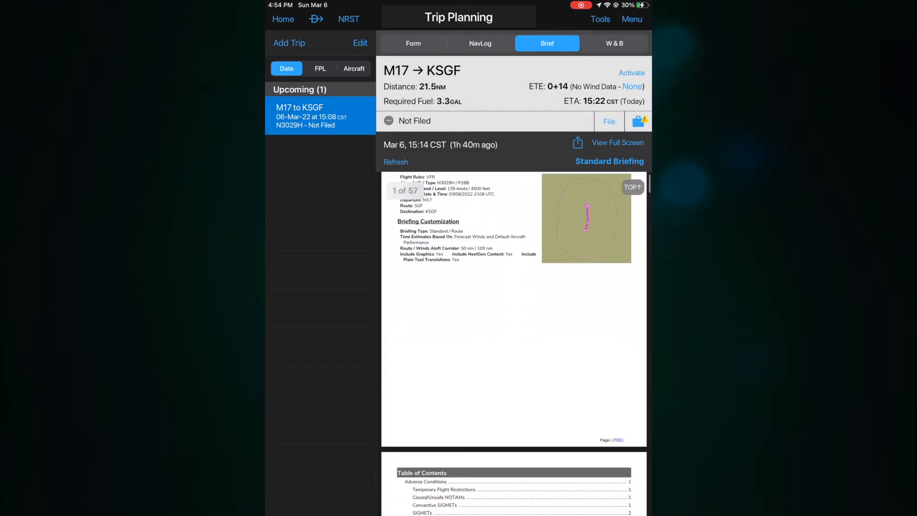
scroll(down, 3)
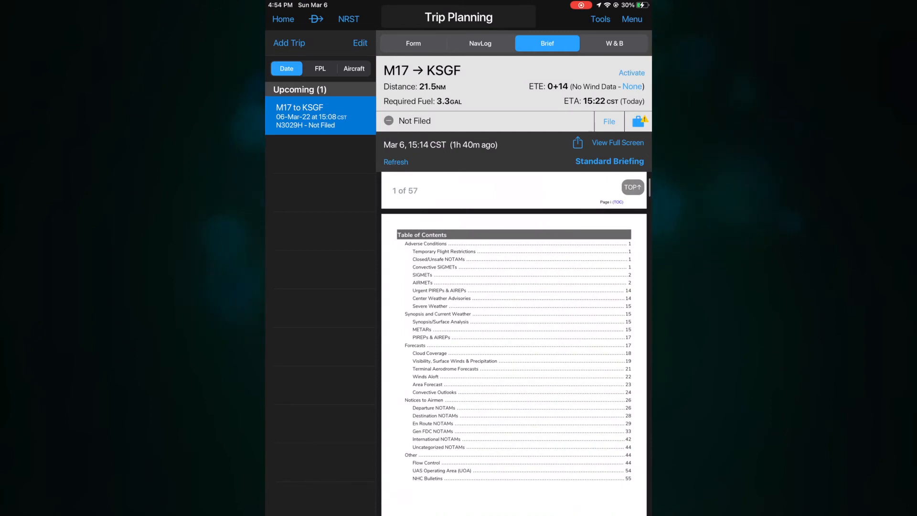
click(614, 43)
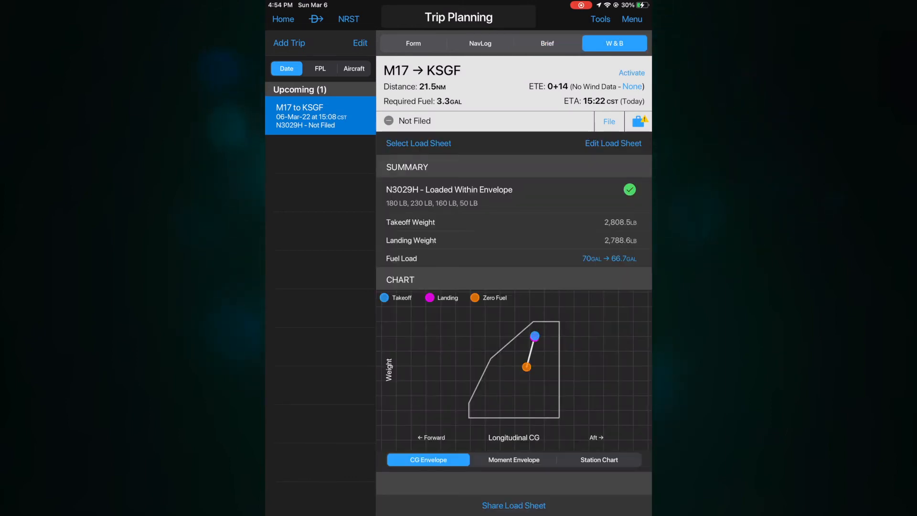
Look over N3029H's W&B loading and moment envelope, within limits at 2,893.5 lb takeoff
click(614, 142)
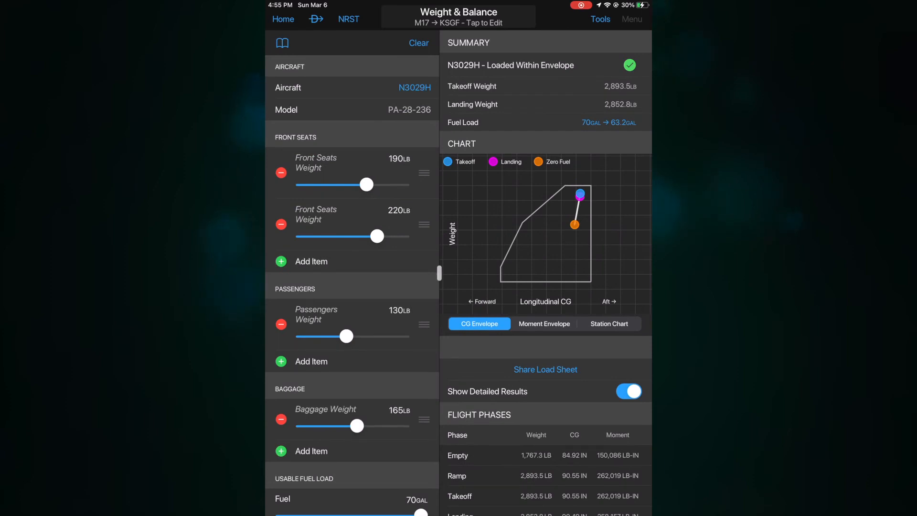
click(544, 324)
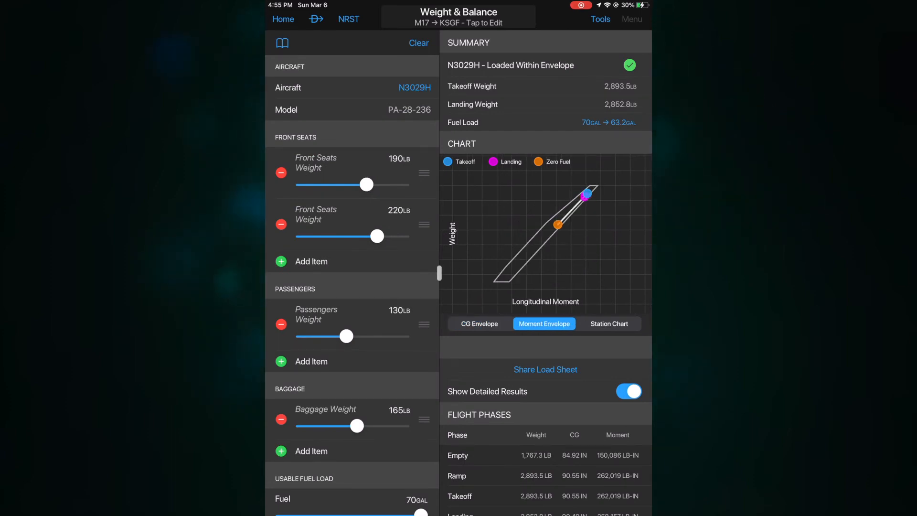
click(478, 324)
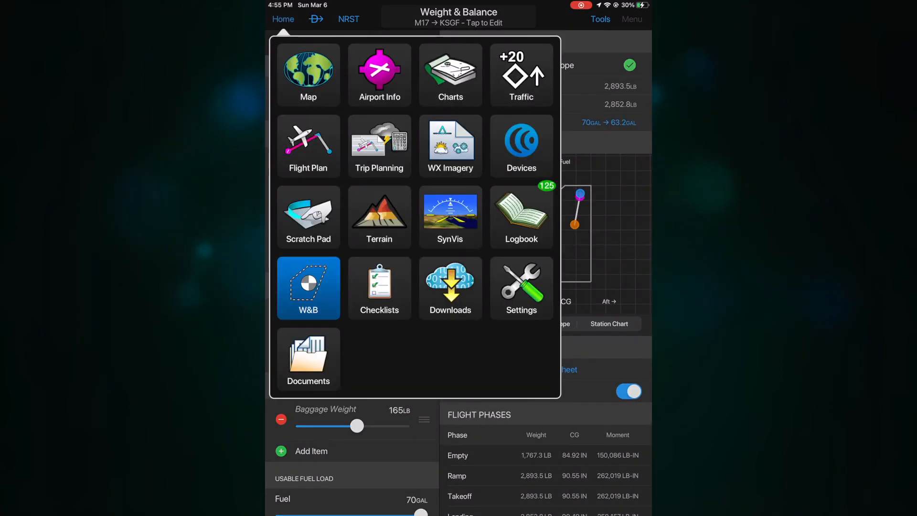
click(307, 288)
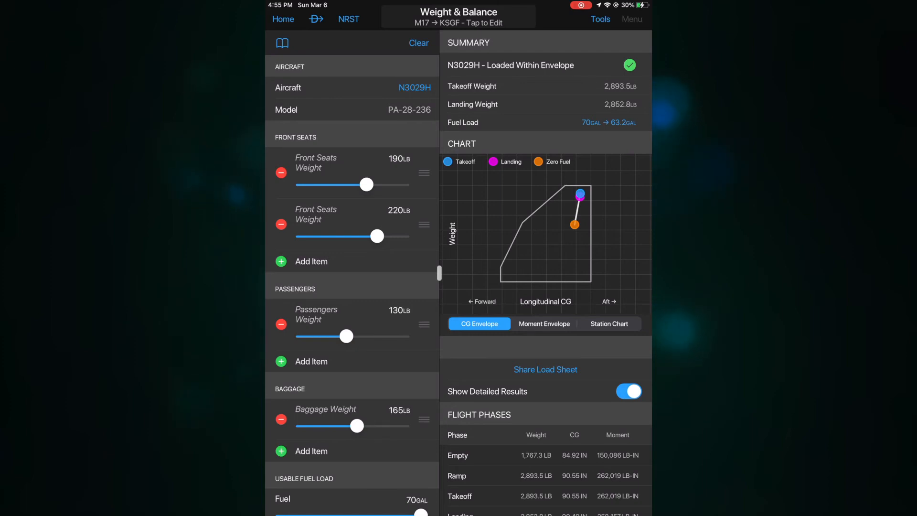
scroll(down, 3)
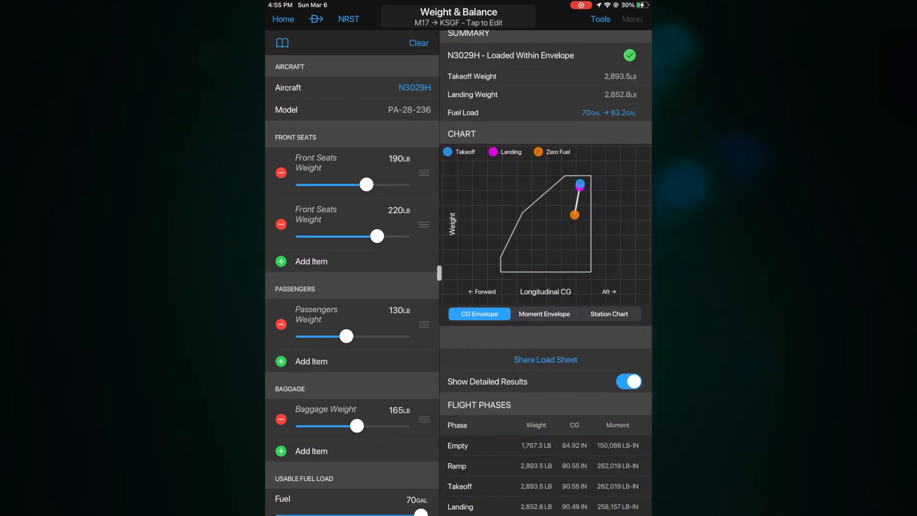
scroll(down, 3)
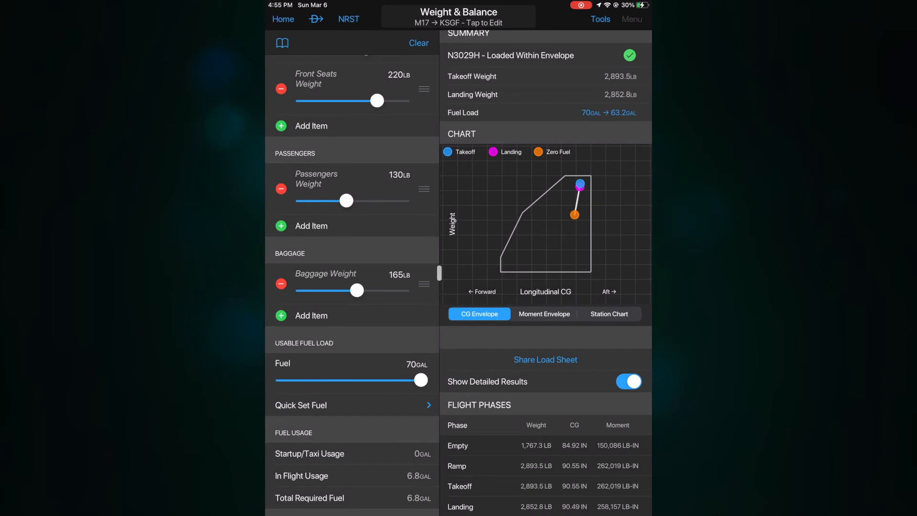
click(283, 20)
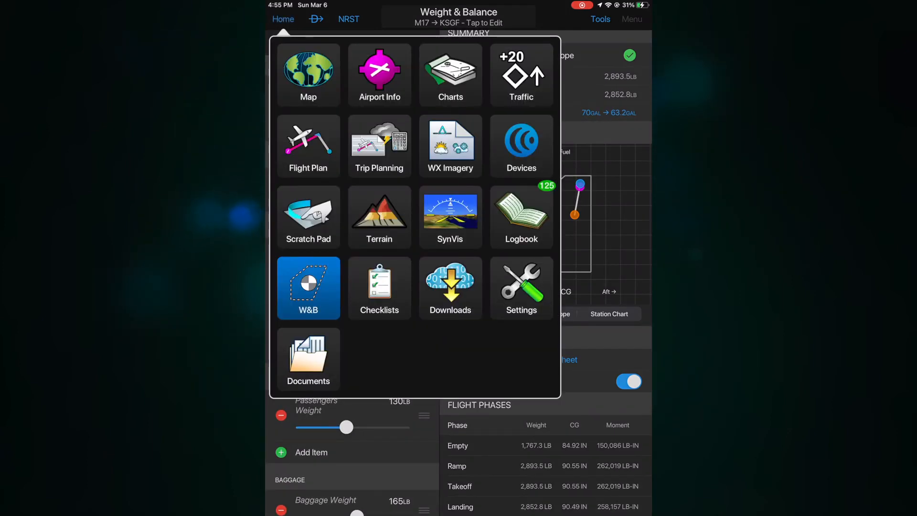
Browse the WX Imagery catalog of USA icing forecast maps, then return Home
click(451, 140)
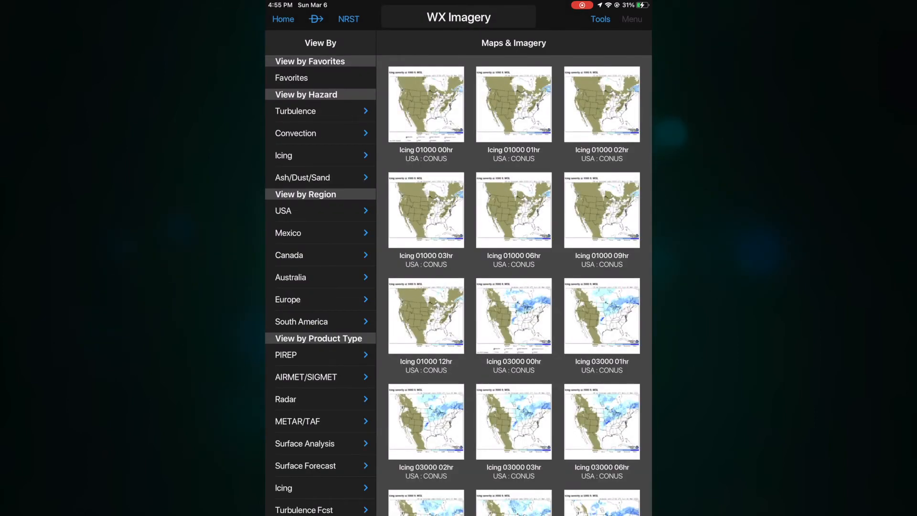
scroll(down, 3)
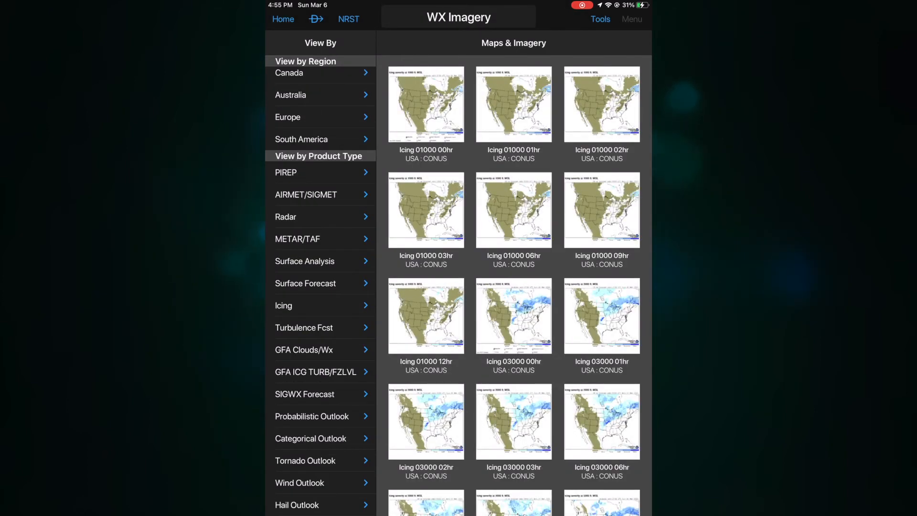
click(285, 216)
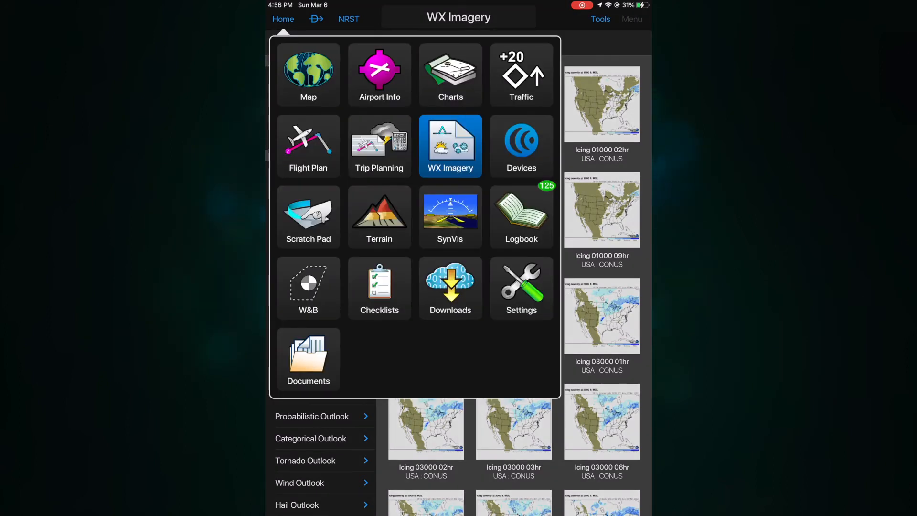
Show the Devices page with GPS received from iOS and AHRS not available
click(521, 140)
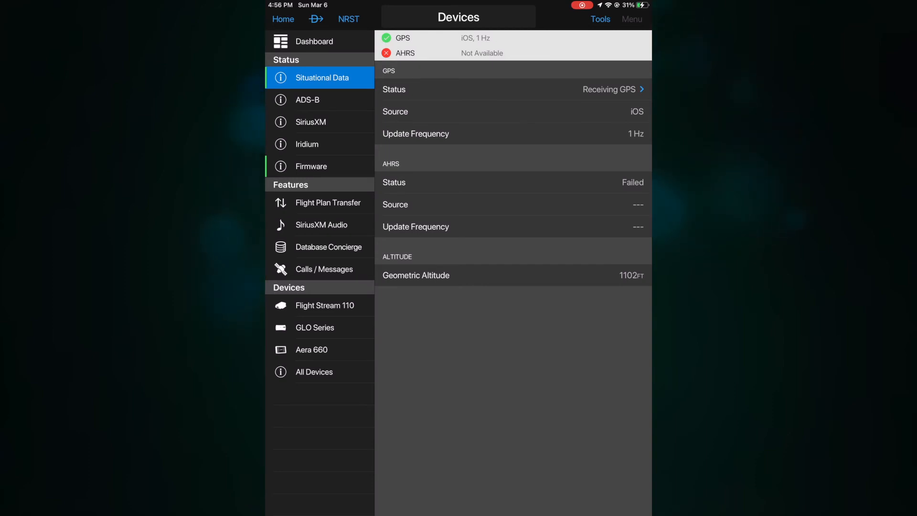
Browse the SiriusXM Audio, Database Concierge and Calls / Messages device pages, then return Home
click(320, 224)
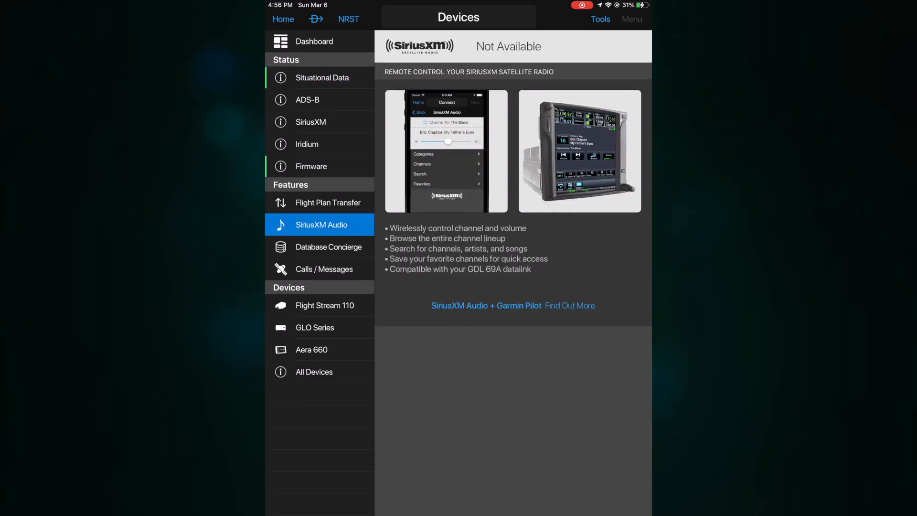
click(329, 246)
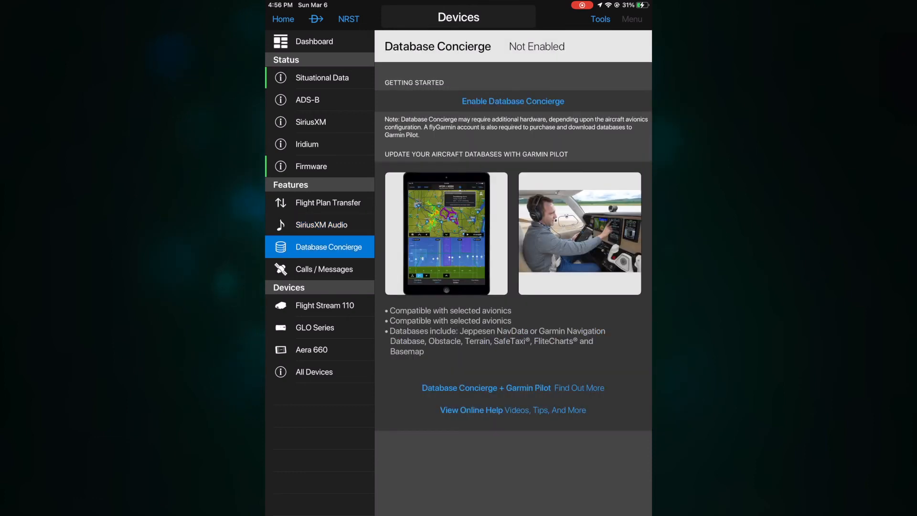
click(324, 269)
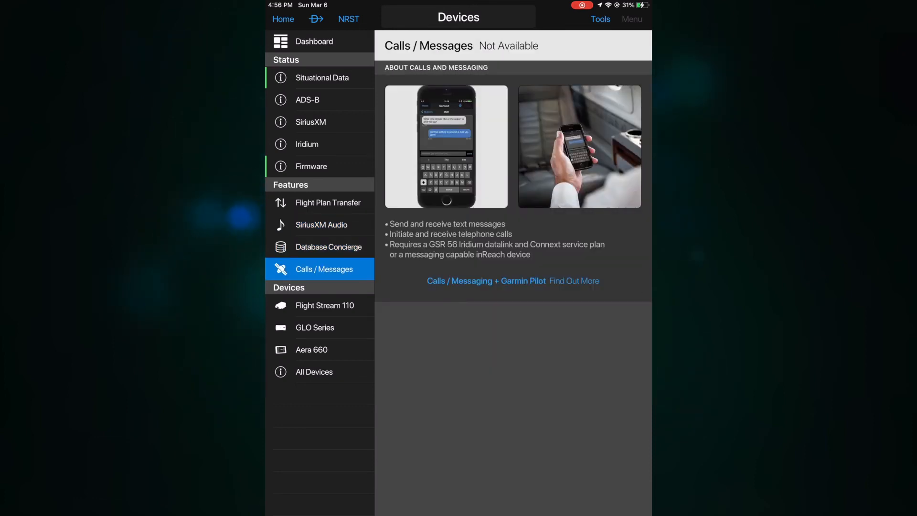
click(283, 20)
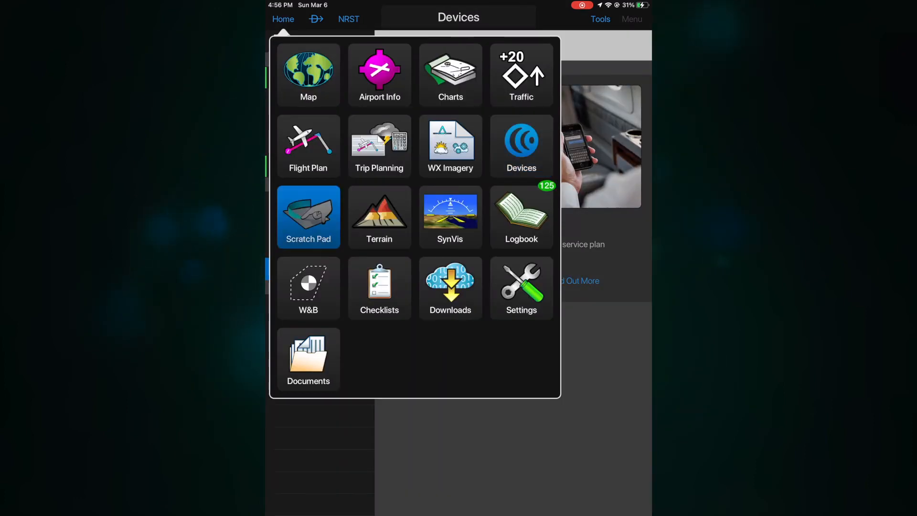
Look through the Scratch Pad's freehand Page 1 and ATIS template, then switch to the Terrain view
click(309, 217)
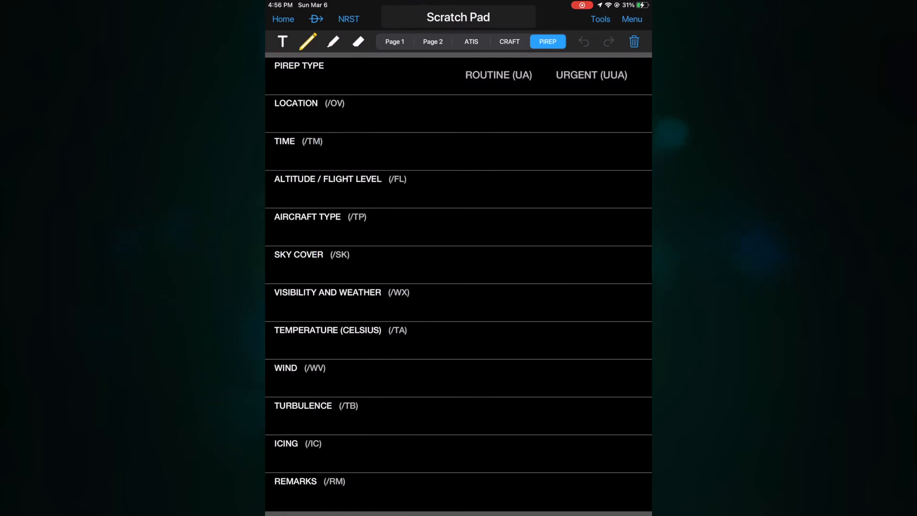
click(394, 41)
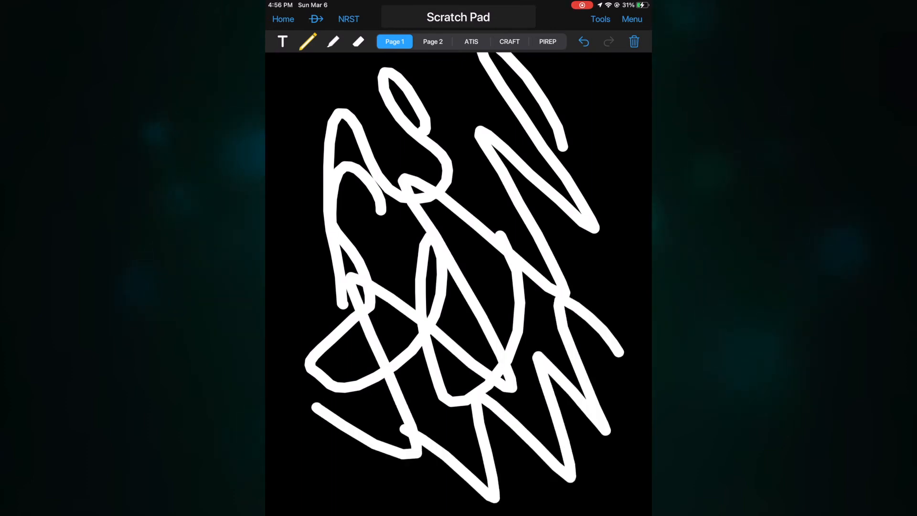
click(471, 42)
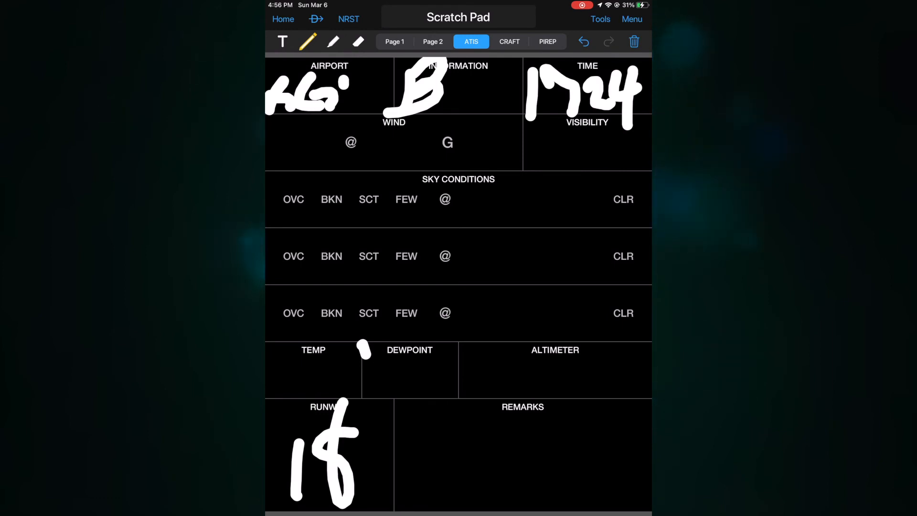
click(547, 41)
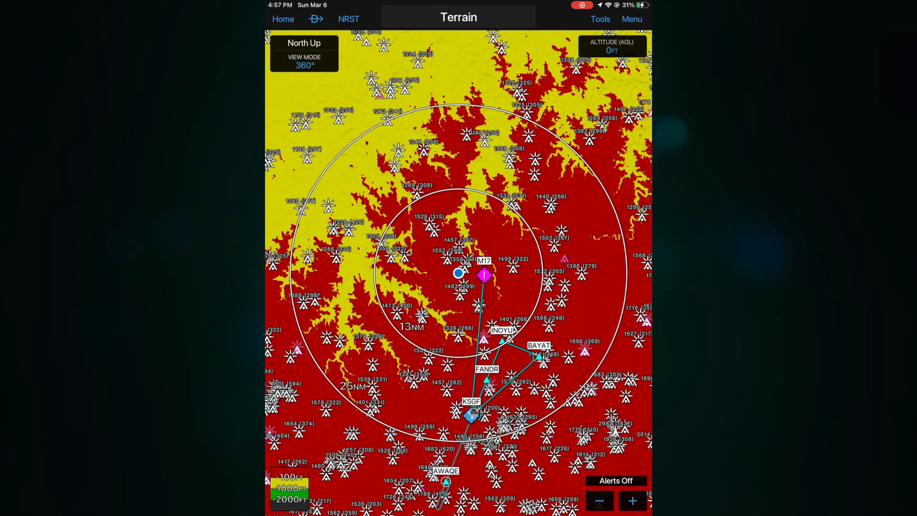
Show the SynVis synthetic vision view of the M17–KSGF route
click(632, 19)
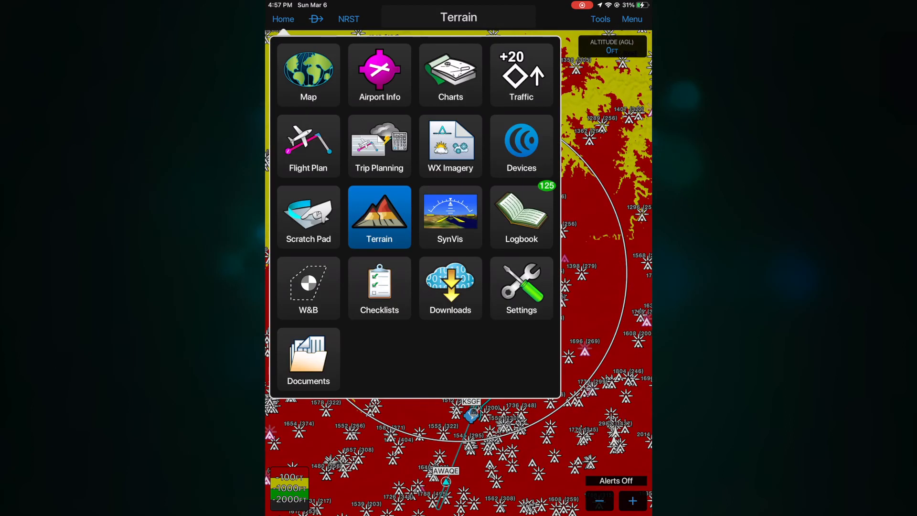
click(450, 217)
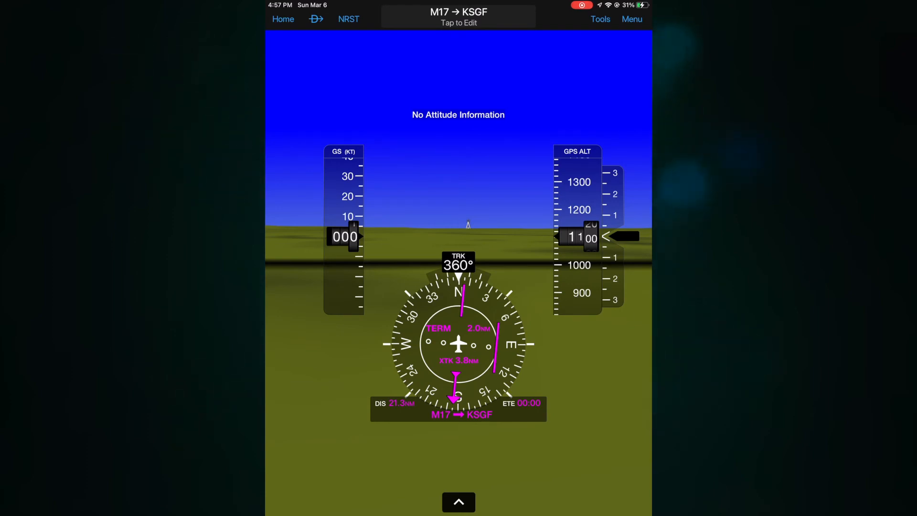
Show the Logbook listing 126 entries with 125 auto-generated logs awaiting review
click(283, 19)
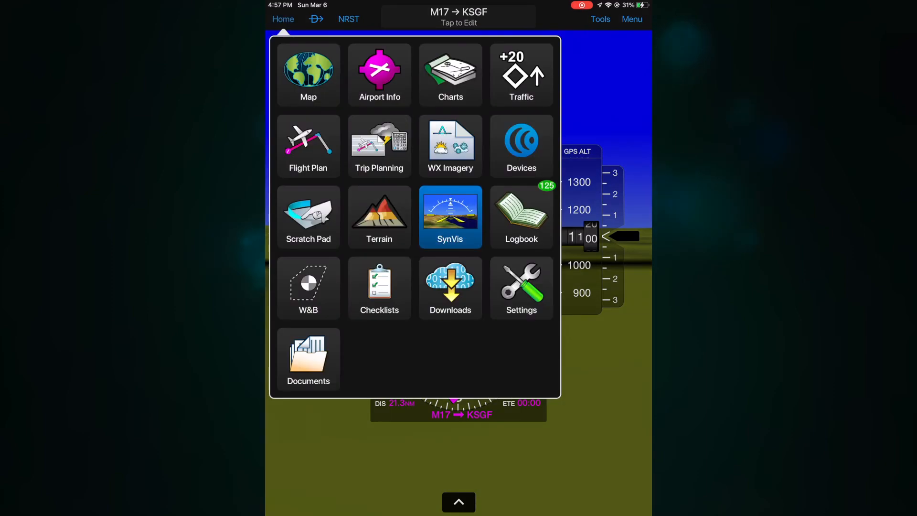
click(521, 217)
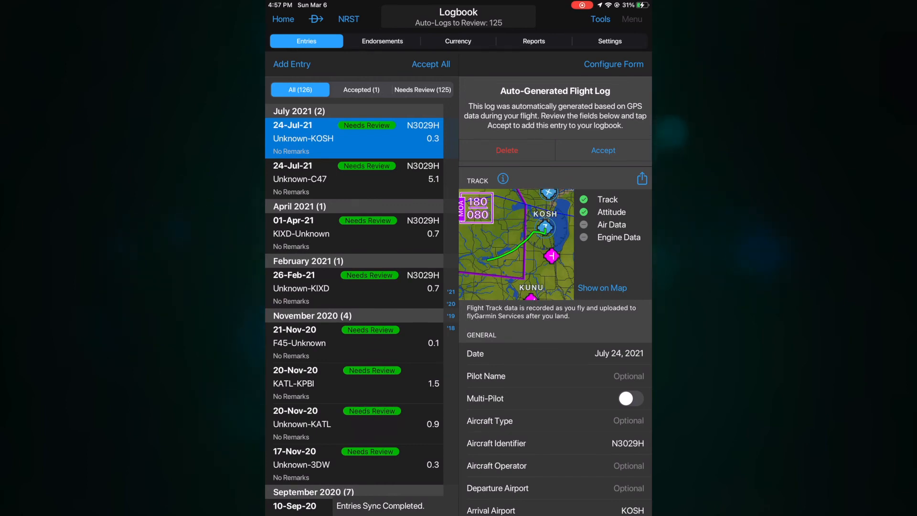
Review the 20-Nov-20 KATL auto-logged flight's track and times
click(354, 425)
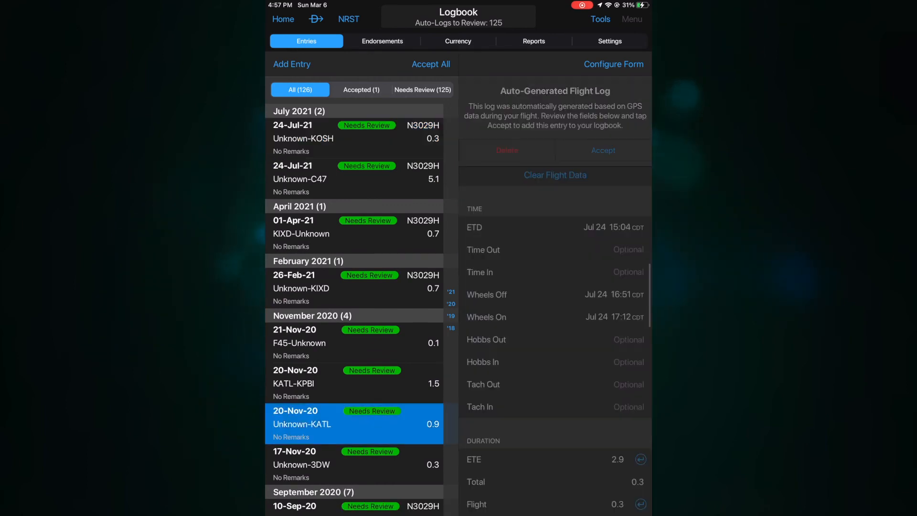
scroll(up, 3)
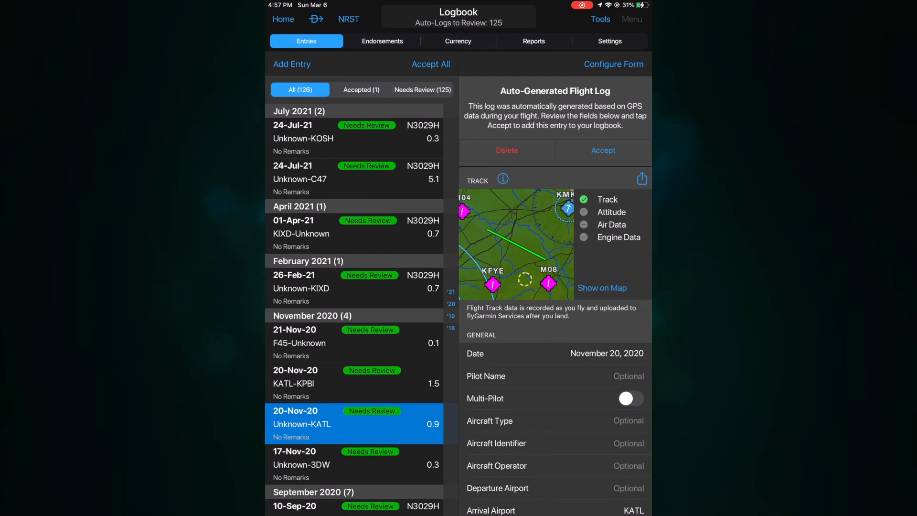
scroll(down, 3)
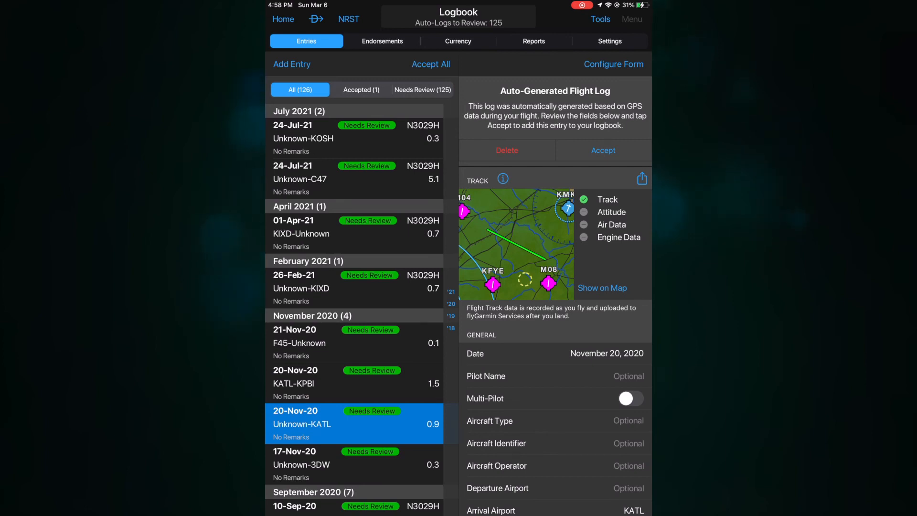
View the accepted logbook entries, then the pilot endorsements list
click(361, 90)
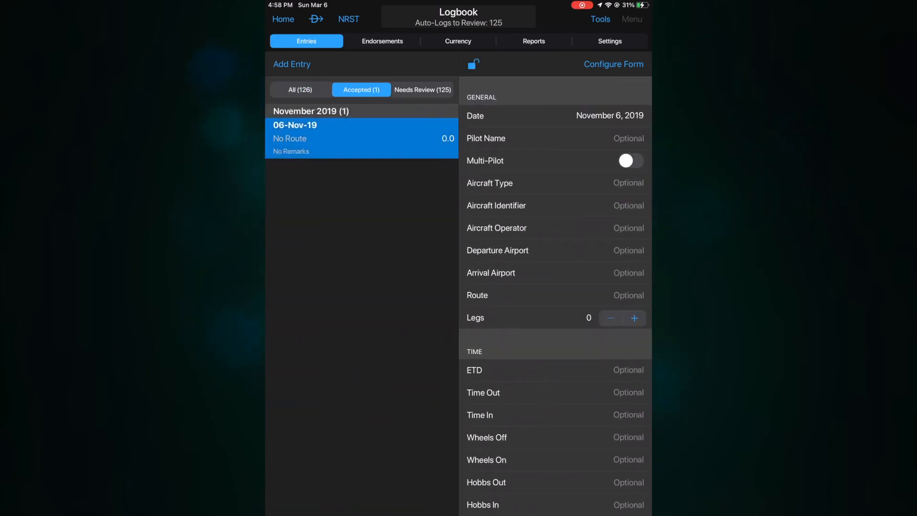
click(306, 90)
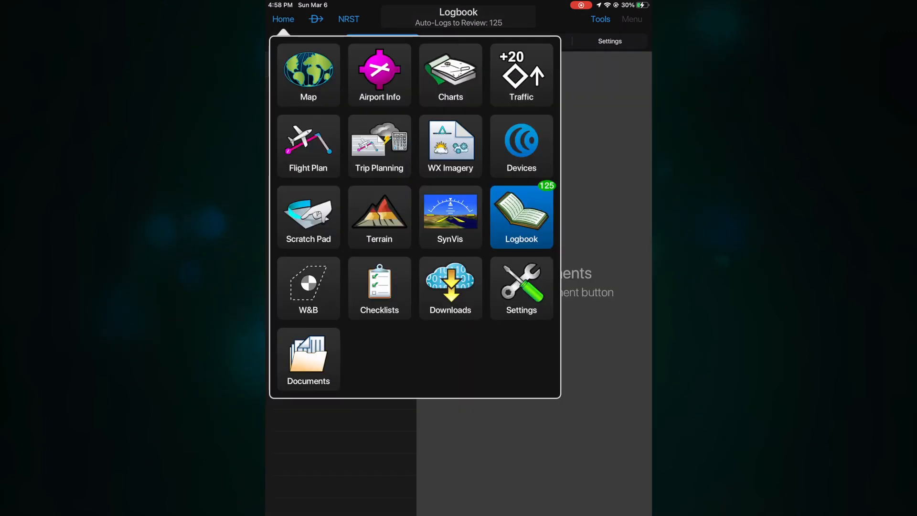
Go into Checklists and view the Dakota Checklist's After Landing items
click(379, 288)
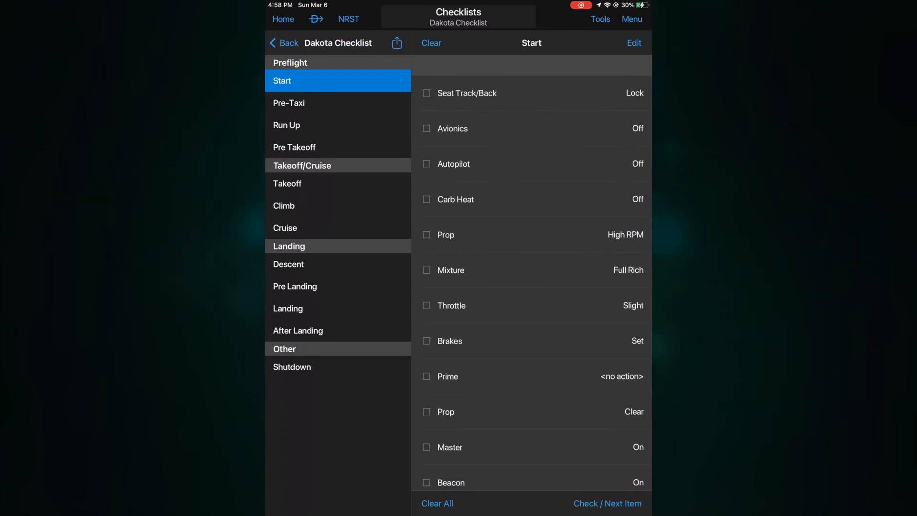
click(608, 503)
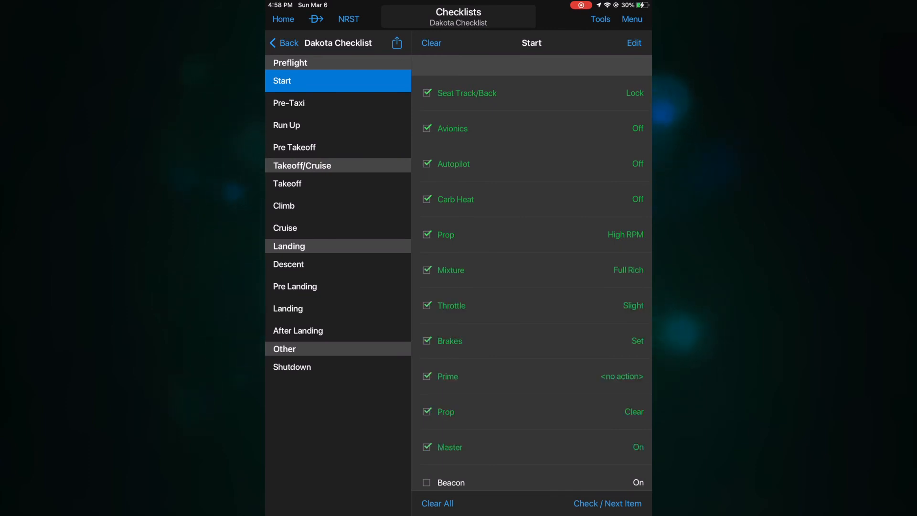
click(427, 447)
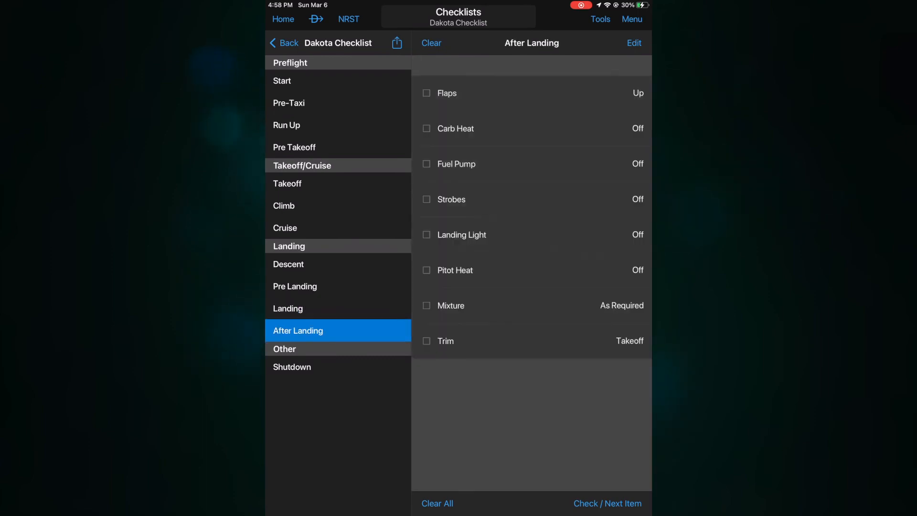
Return to the checklist binders list and bring up the Home feature menu
click(284, 43)
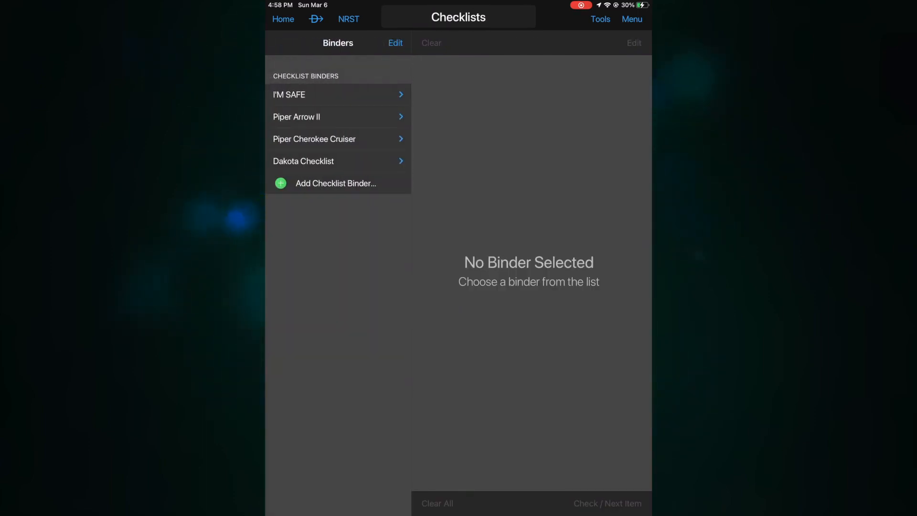
click(283, 19)
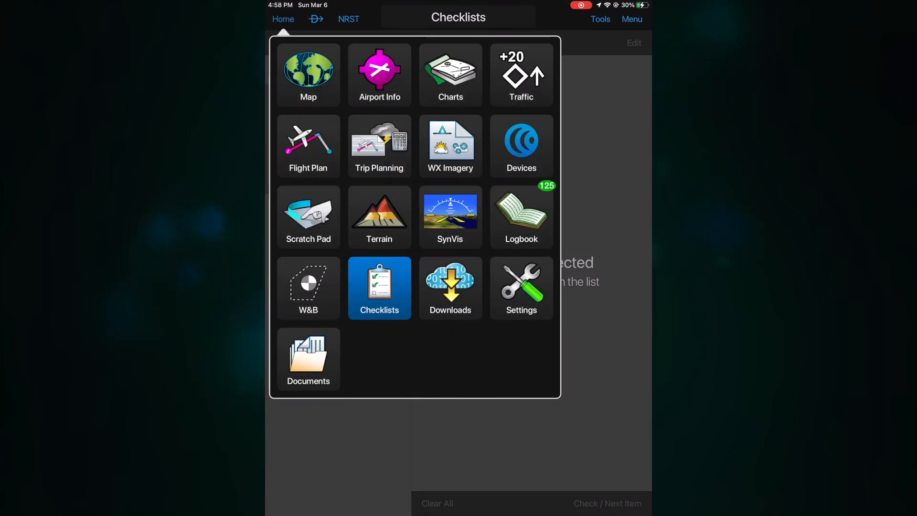
Browse the Downloads page confirming databases and sectional charts are current, then return Home
click(450, 287)
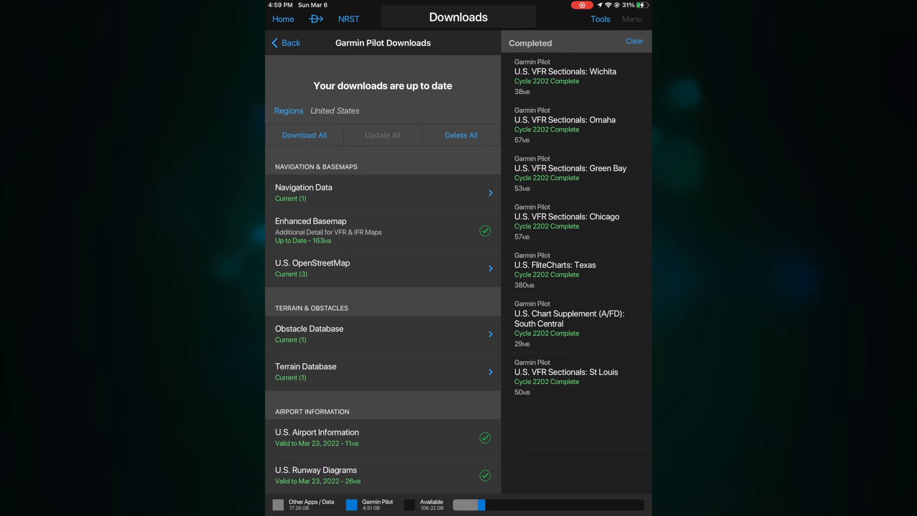
scroll(down, 3)
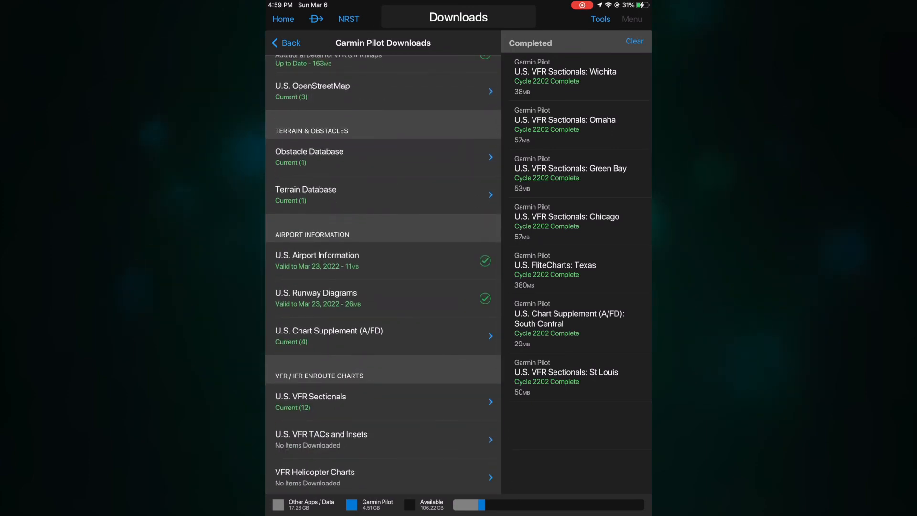
scroll(down, 3)
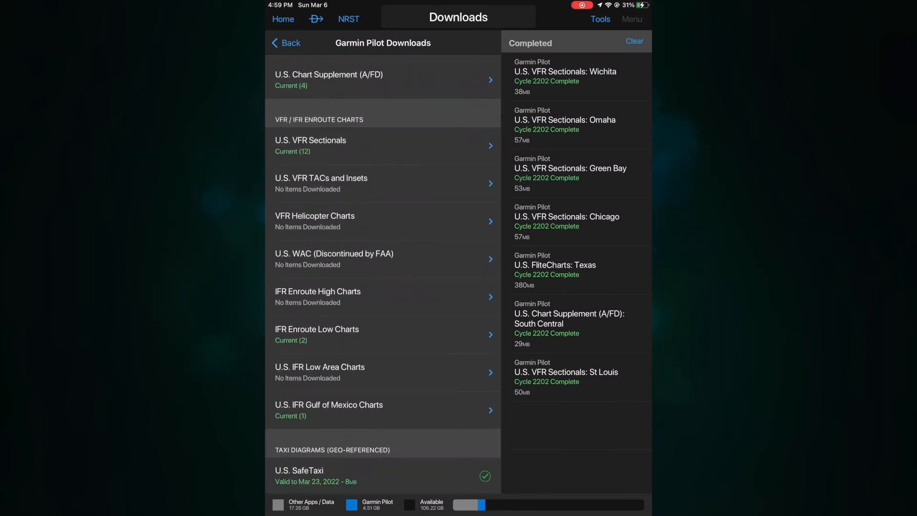
scroll(down, 3)
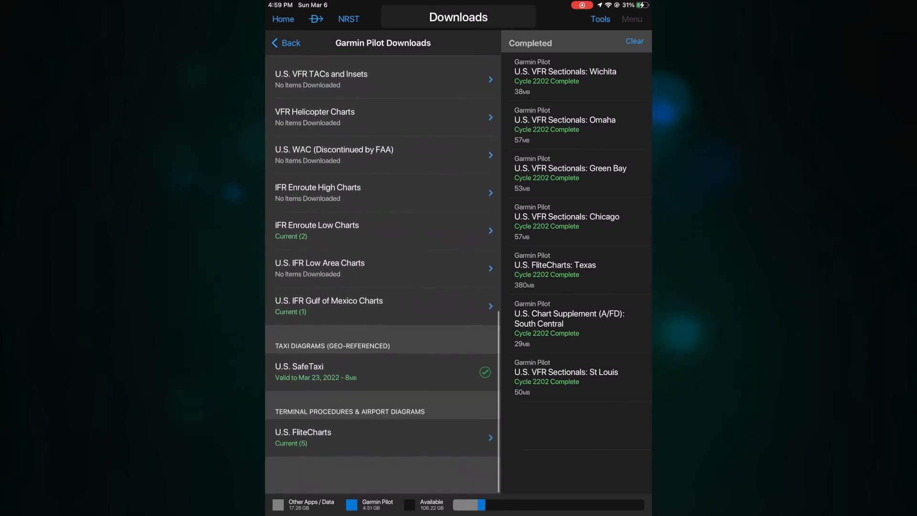
scroll(up, 3)
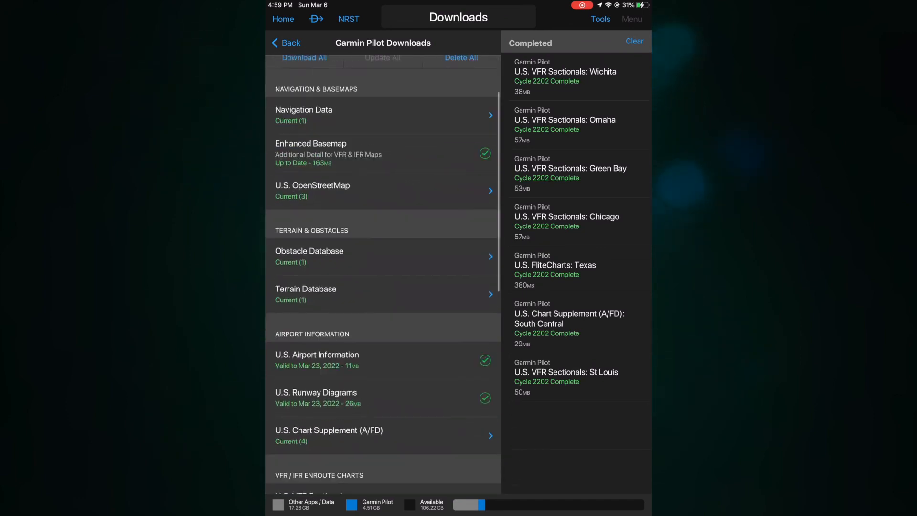
scroll(down, 3)
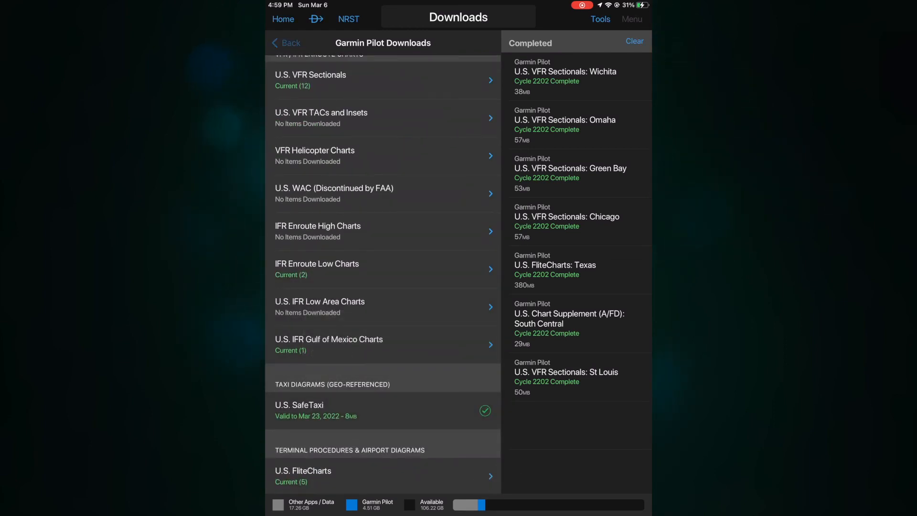
click(283, 19)
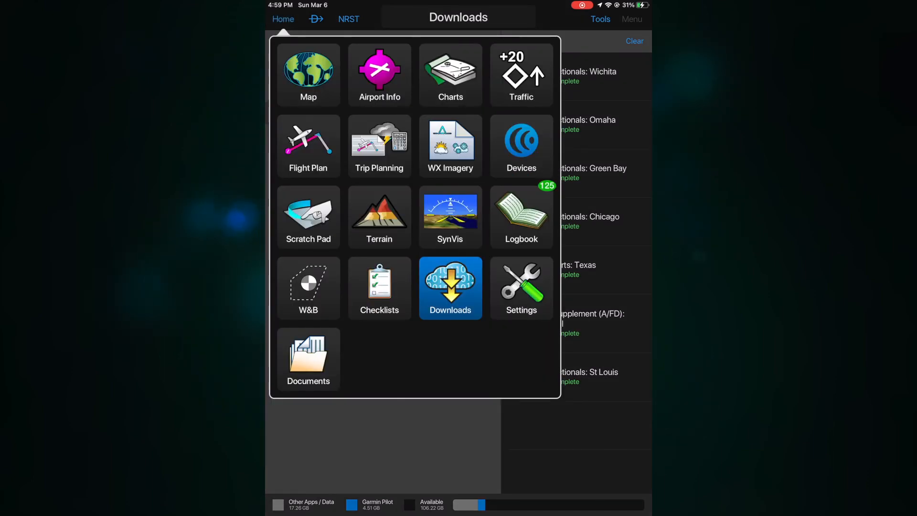
click(520, 288)
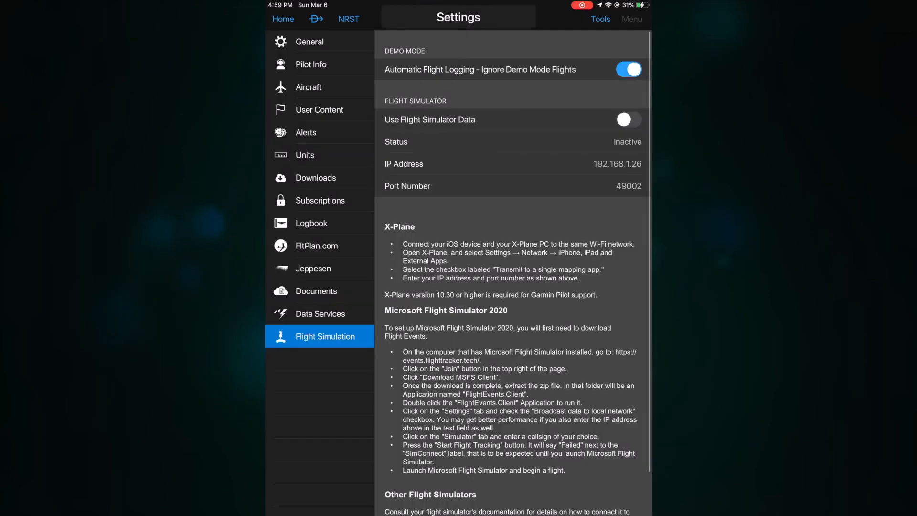
click(309, 41)
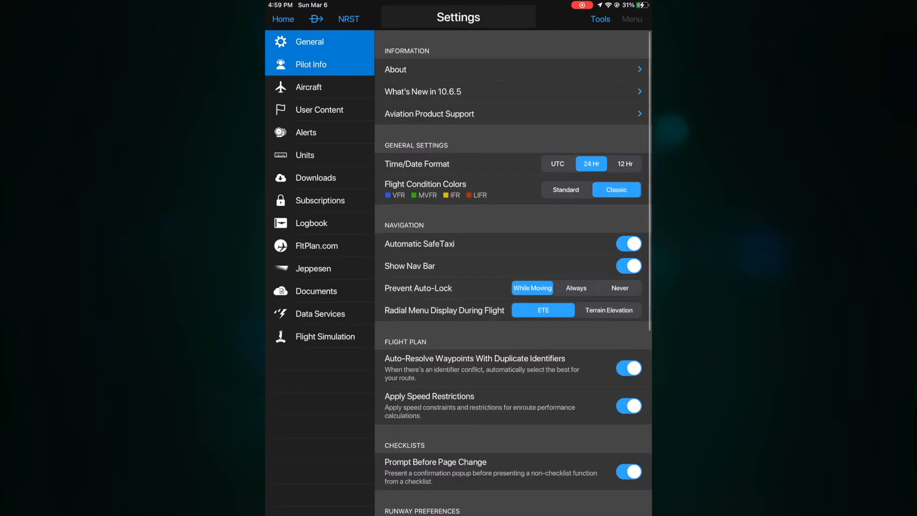
click(308, 87)
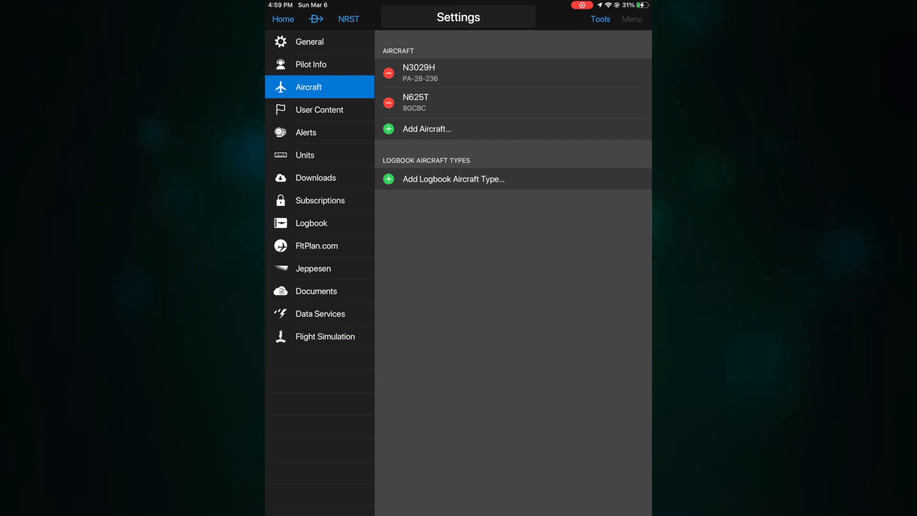
click(324, 337)
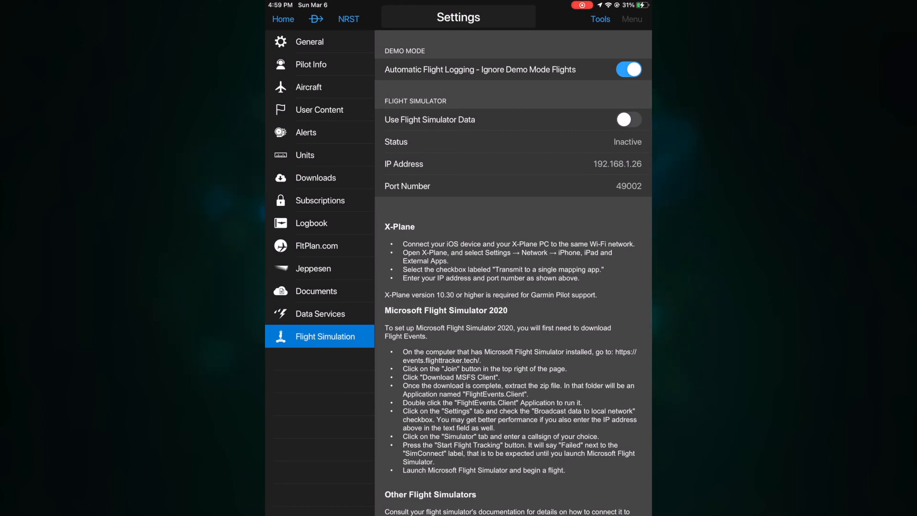
click(283, 19)
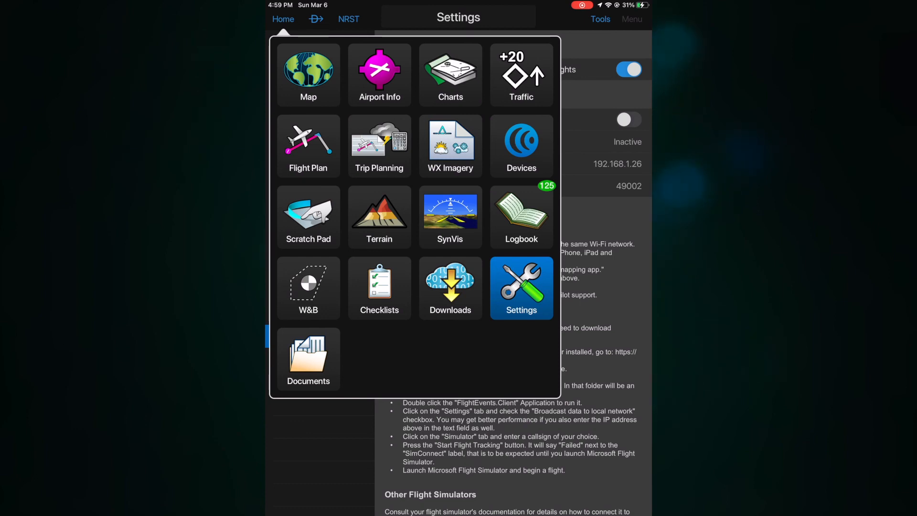
Go into Documents and view the Dakota Checklist PDF from the Manuals folder
click(308, 360)
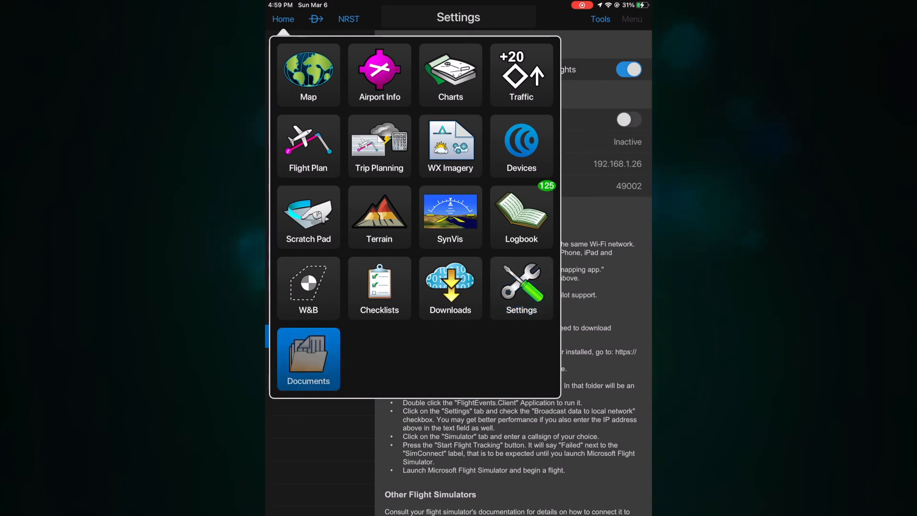
click(308, 358)
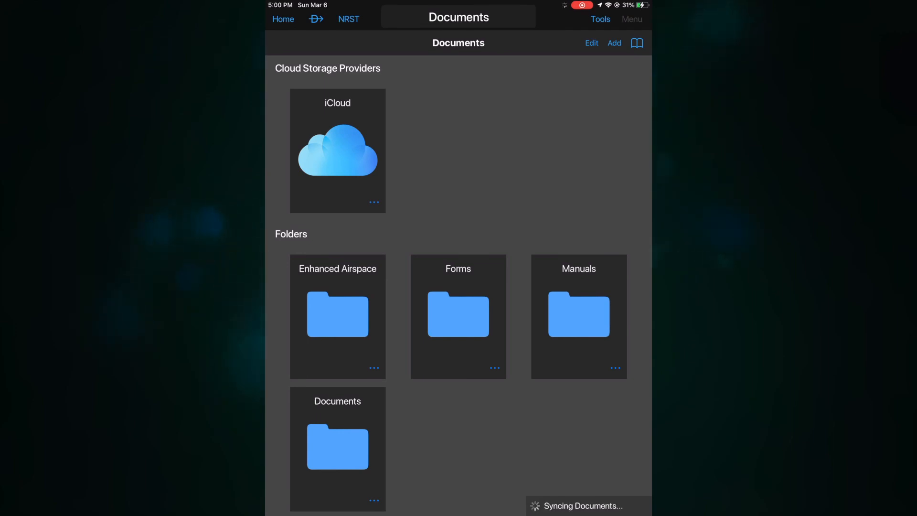
click(337, 447)
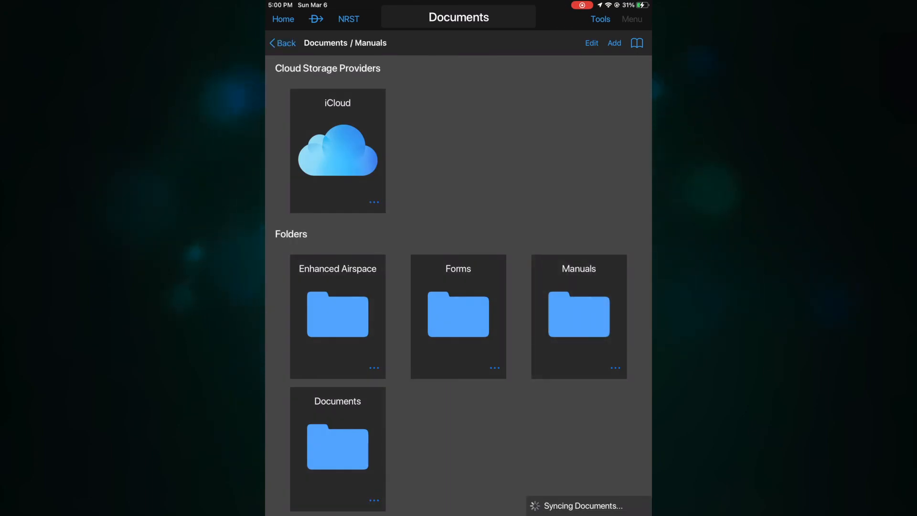
click(579, 316)
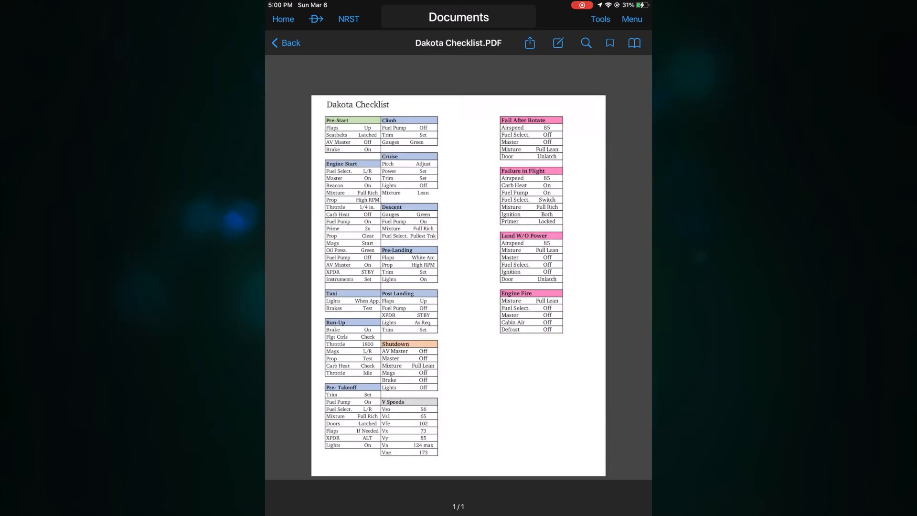
Return to the document library and bring up the Home feature menu
click(286, 43)
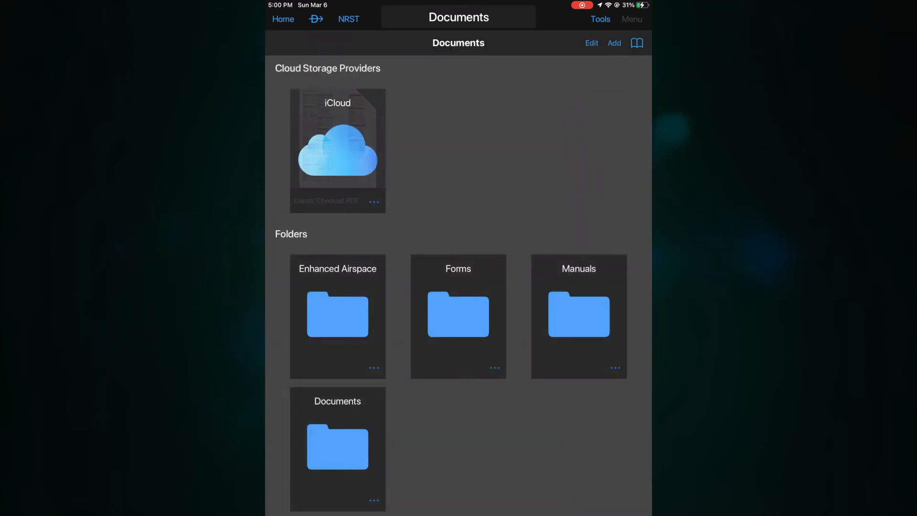
click(283, 19)
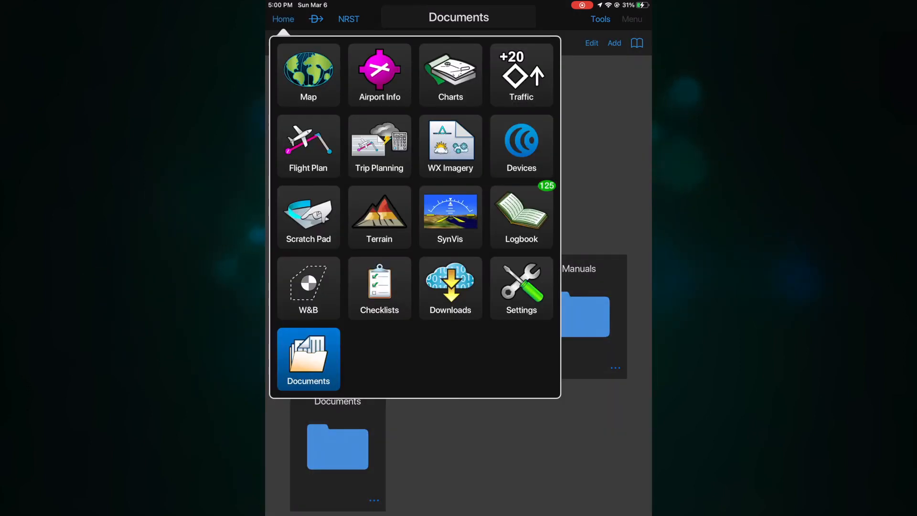
Return to the M17–KSGF map and bring up choices for the ETE (Dest) data field
click(309, 74)
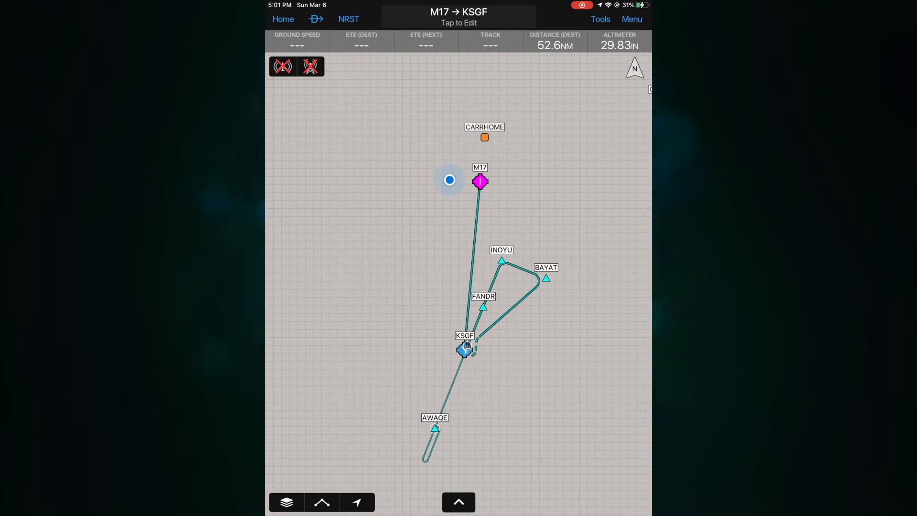
click(362, 41)
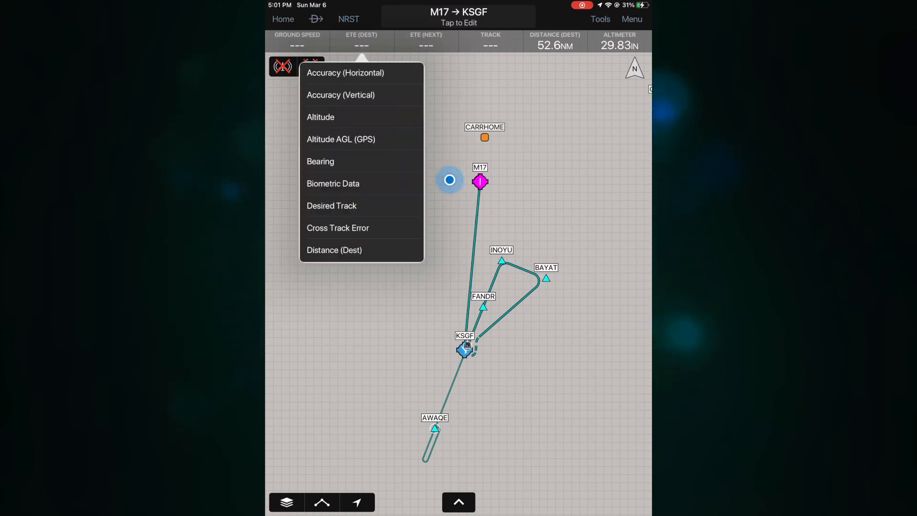